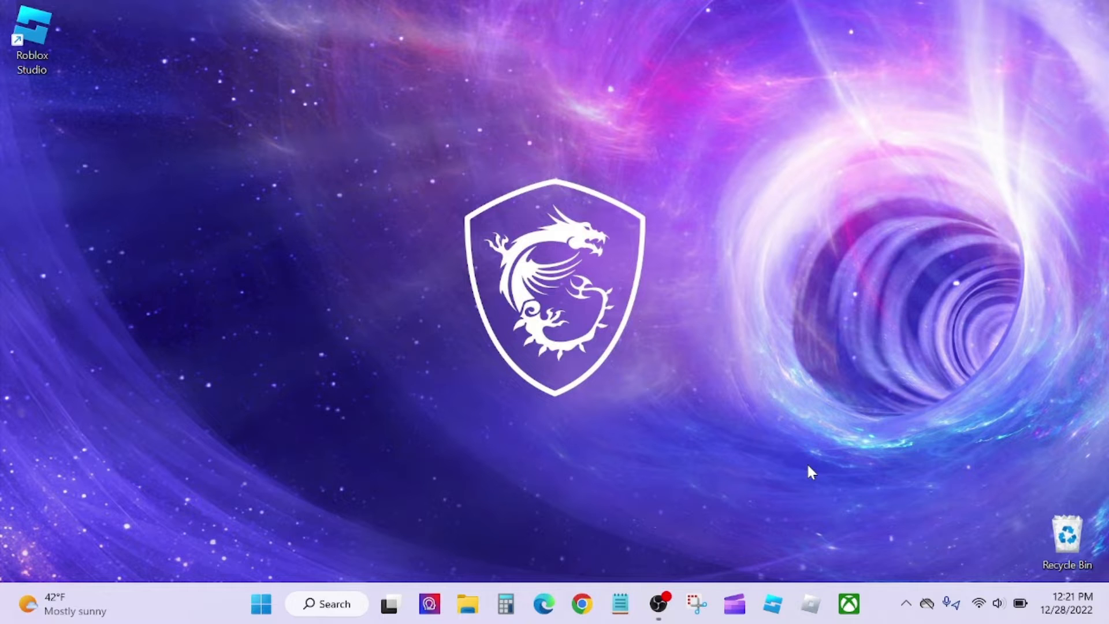
mouse_move(790, 505)
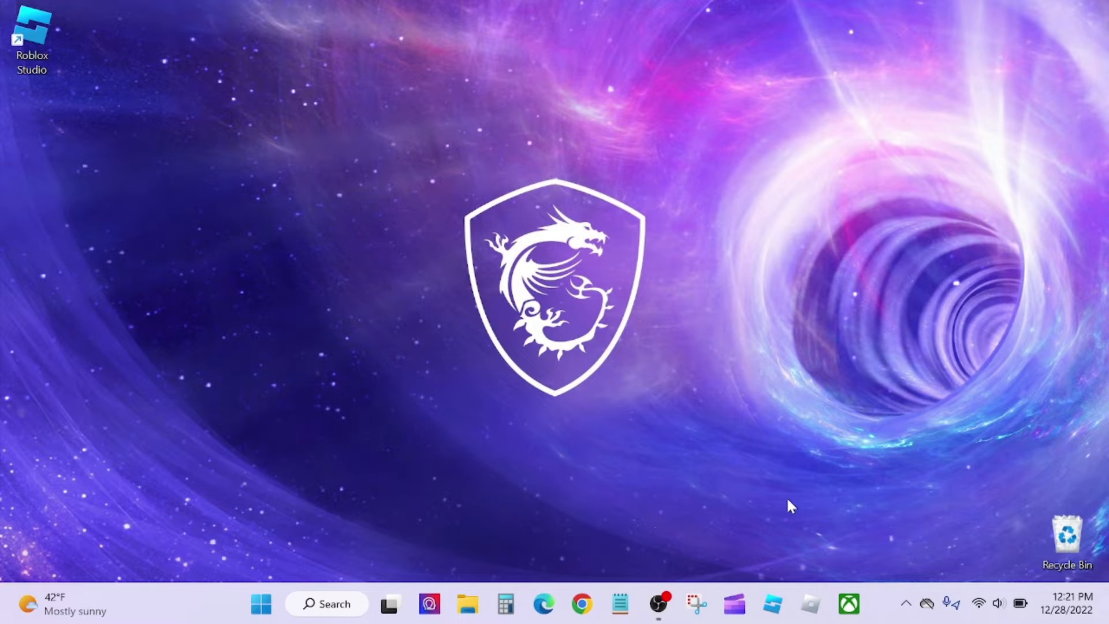
Step: Launch Roblox Studio and start a new Classic Baseplate place
double_click(31, 31)
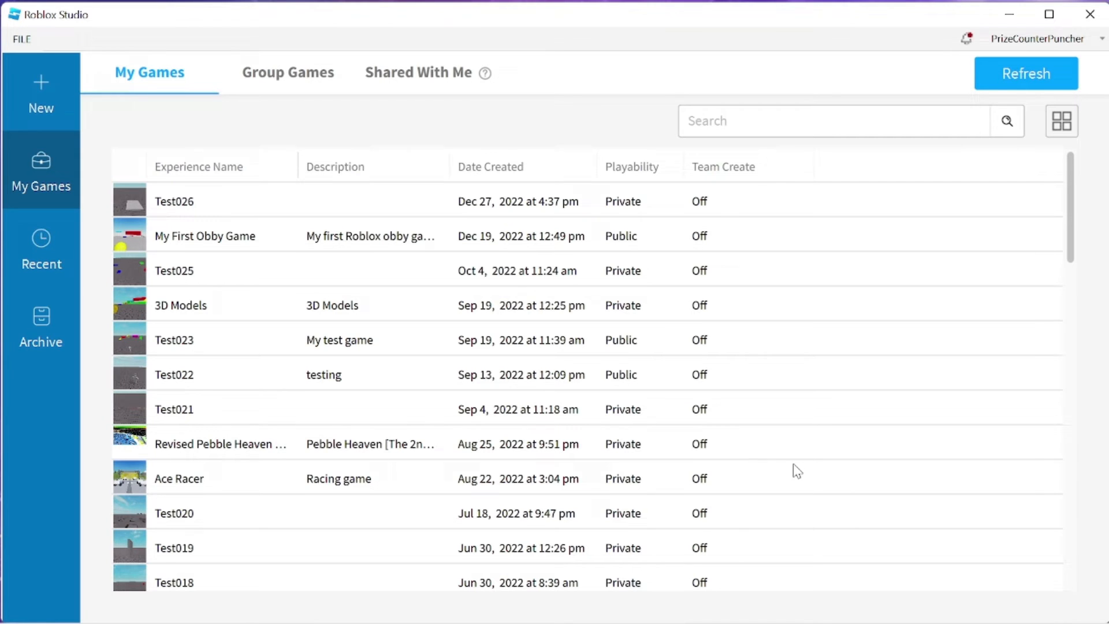
left_click(42, 92)
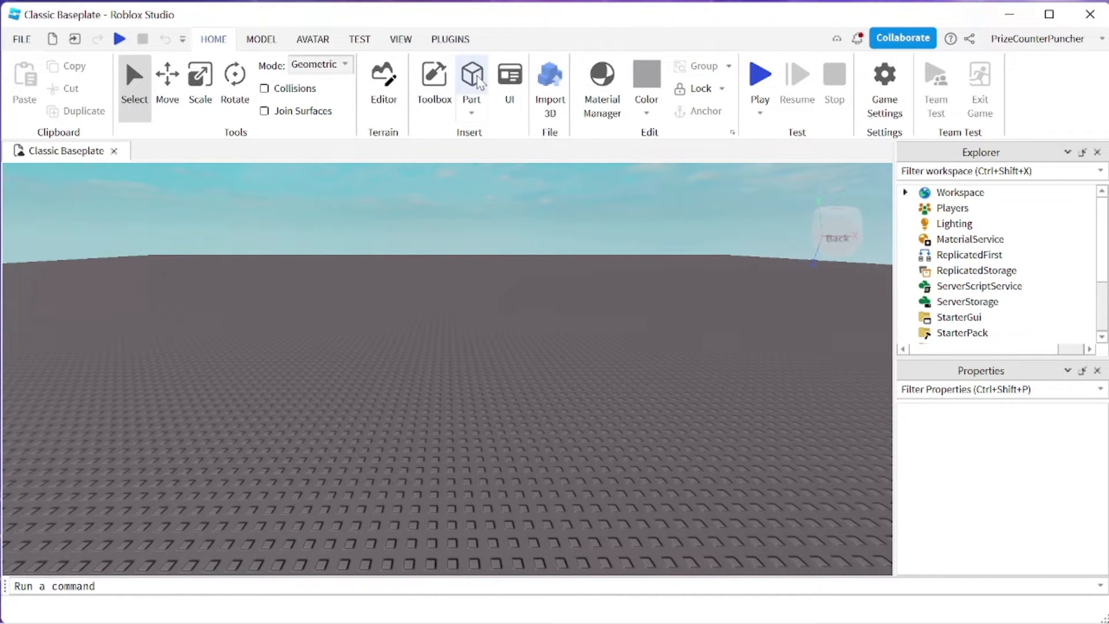
Step: Insert a Part, focus on it and switch to the Scale tool to flatten it into a slab
left_click(471, 73)
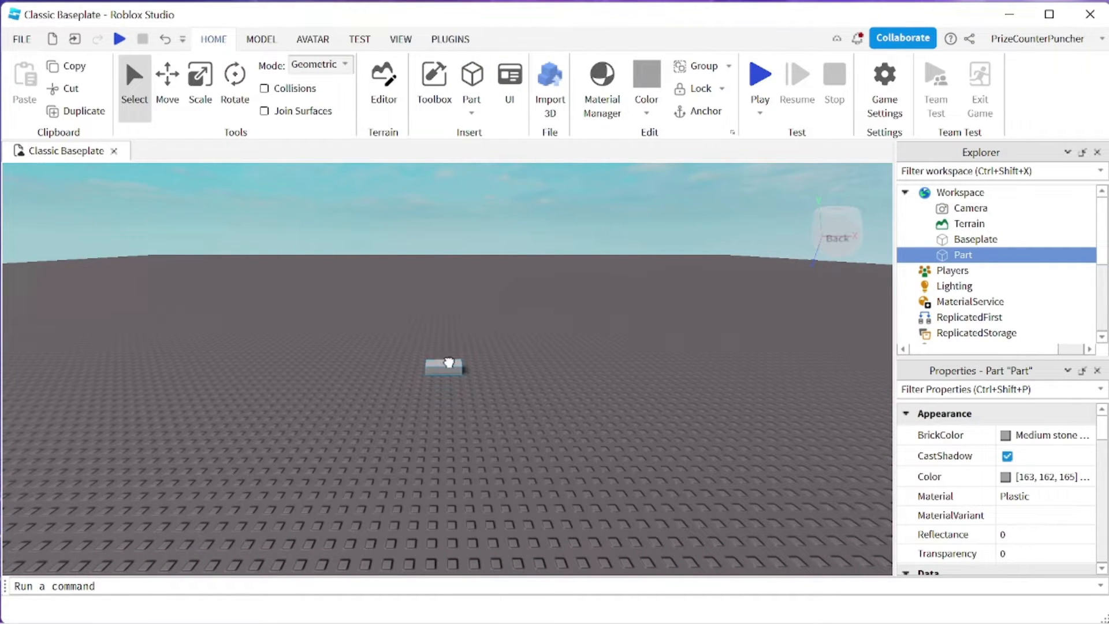
left_click(200, 76)
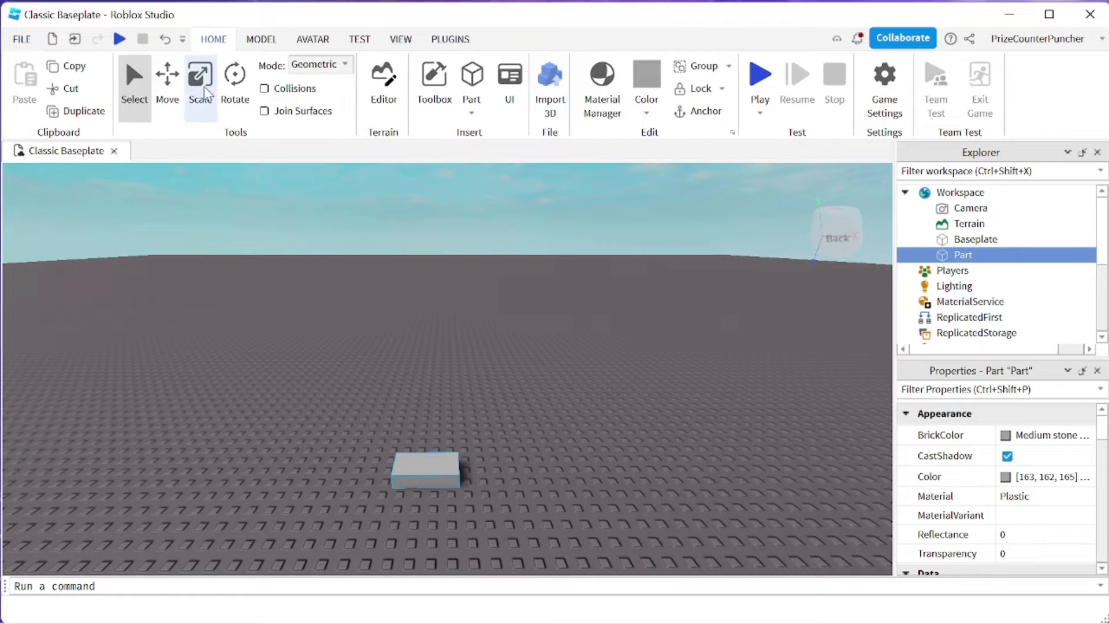
left_click(200, 81)
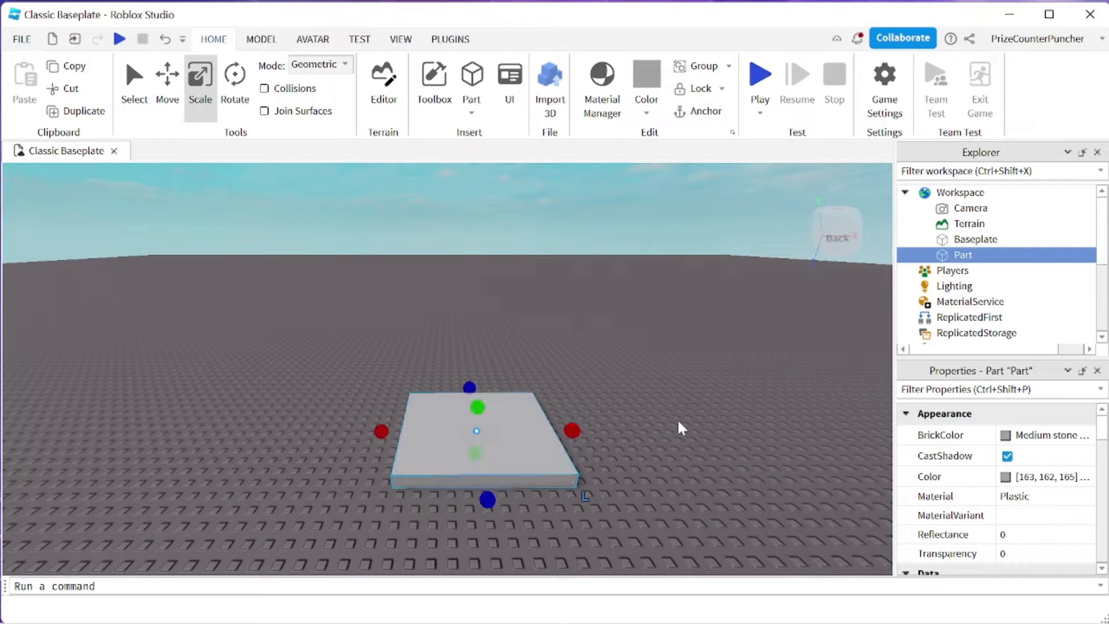
mouse_move(970, 260)
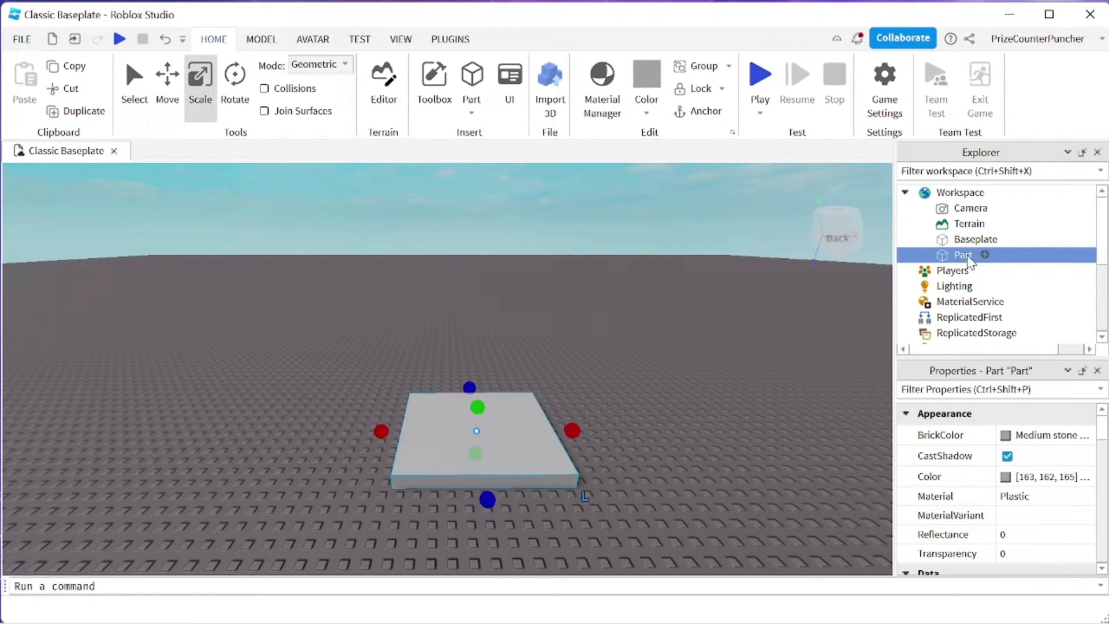
Step: Insert a Texture into the Part and set its Face to Top after trying Left
left_click(984, 254)
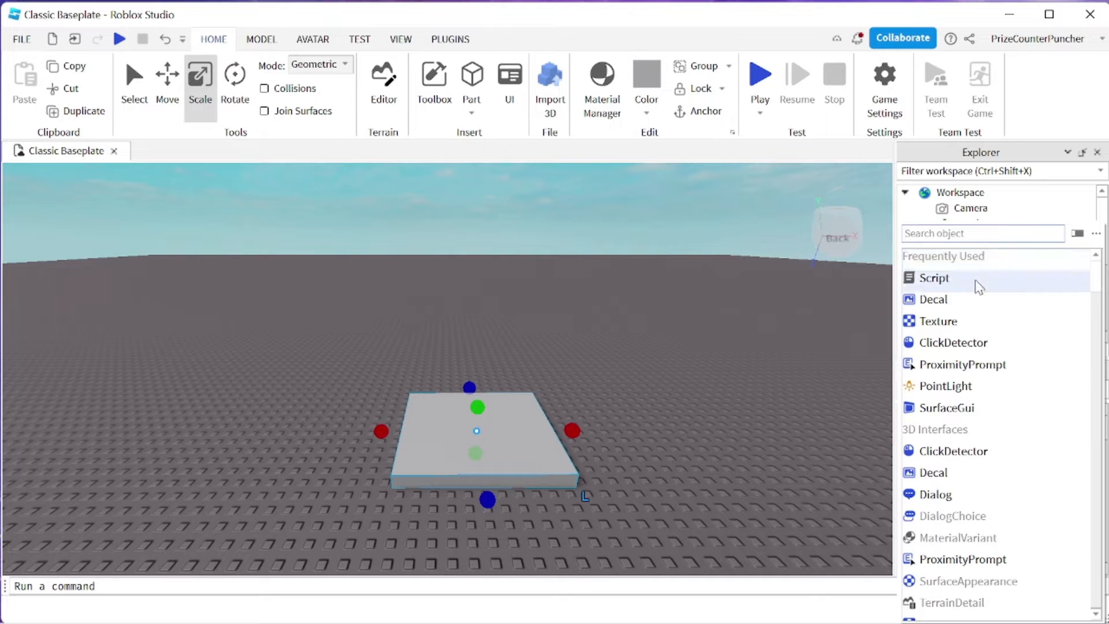
left_click(937, 320)
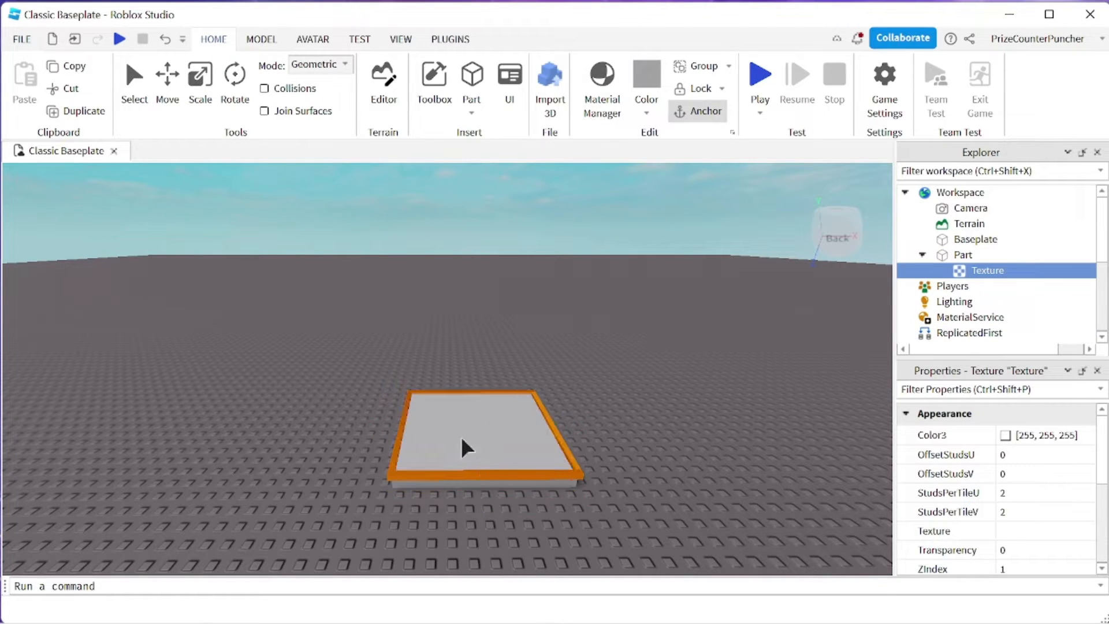
mouse_move(393, 478)
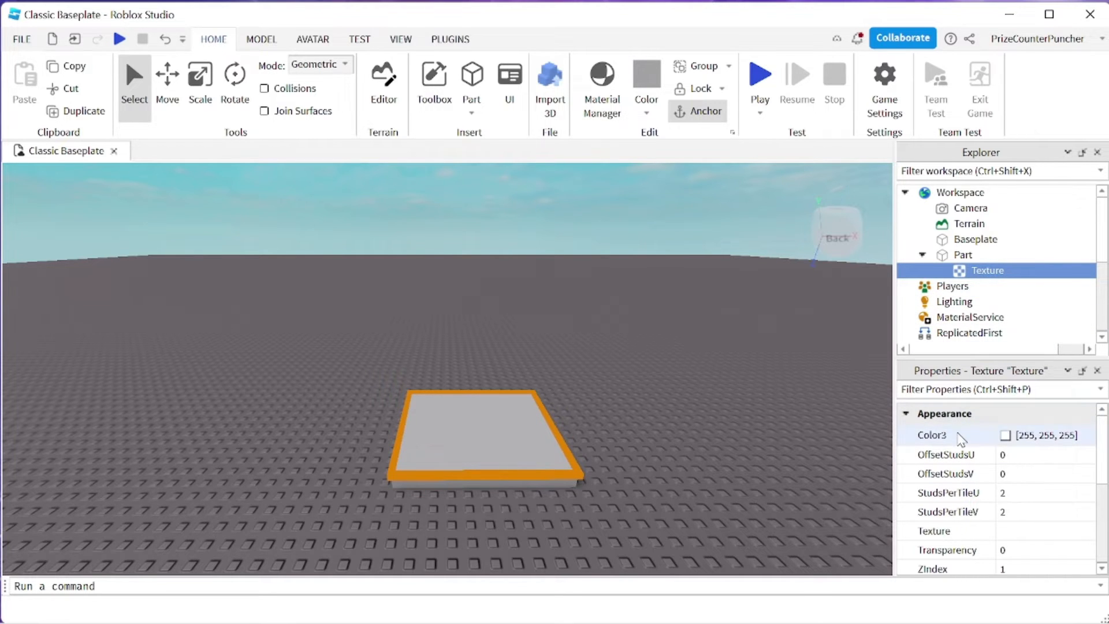
scroll("down", 3)
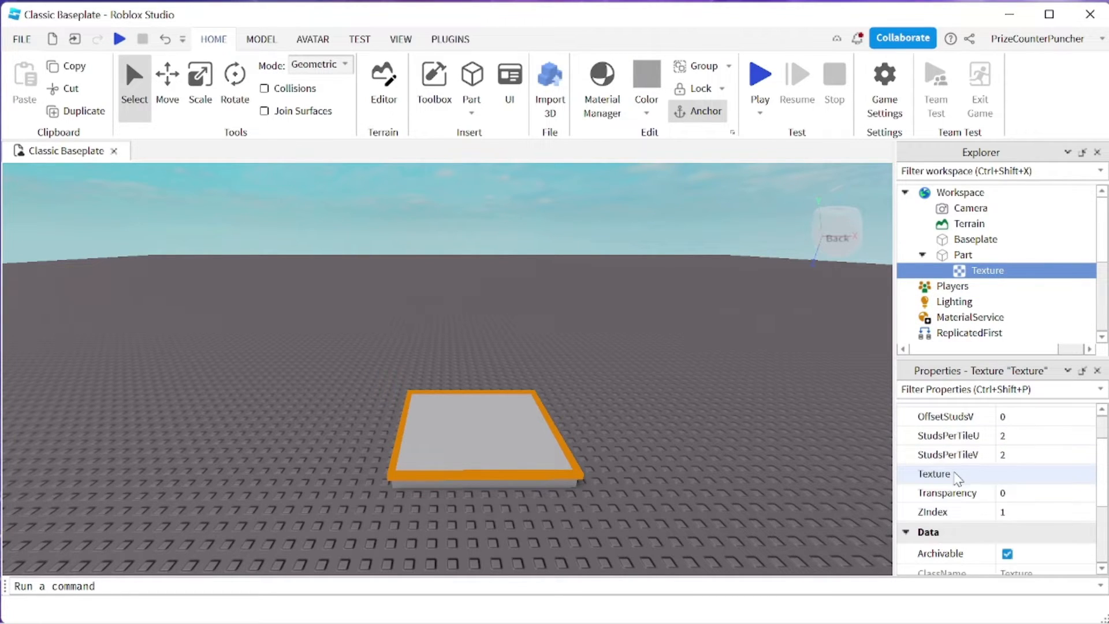
scroll("down", 3)
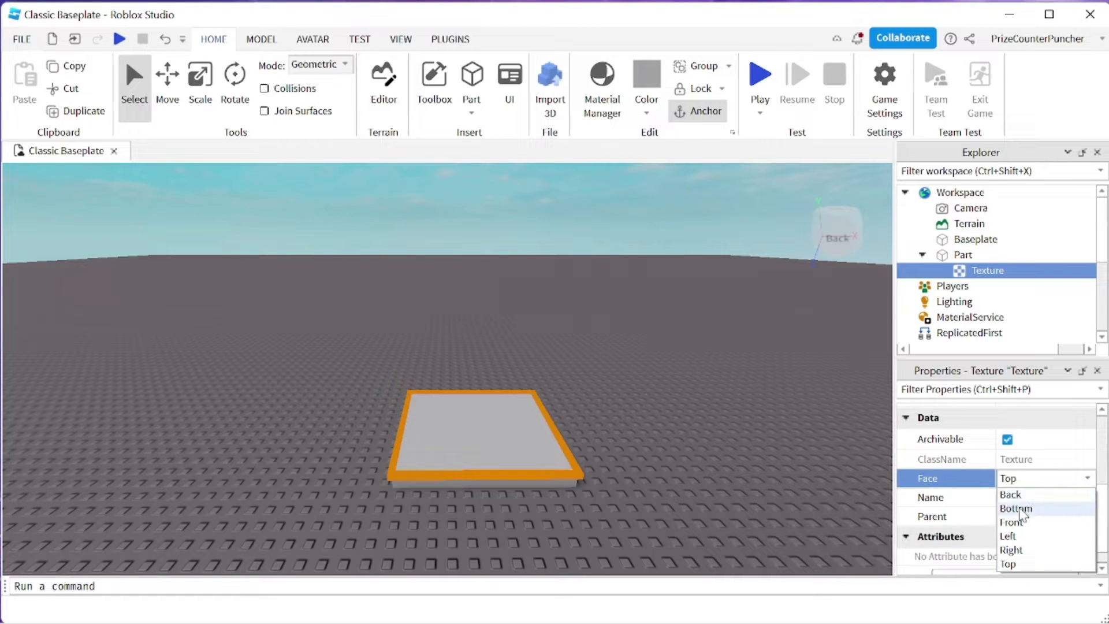
left_click(1009, 535)
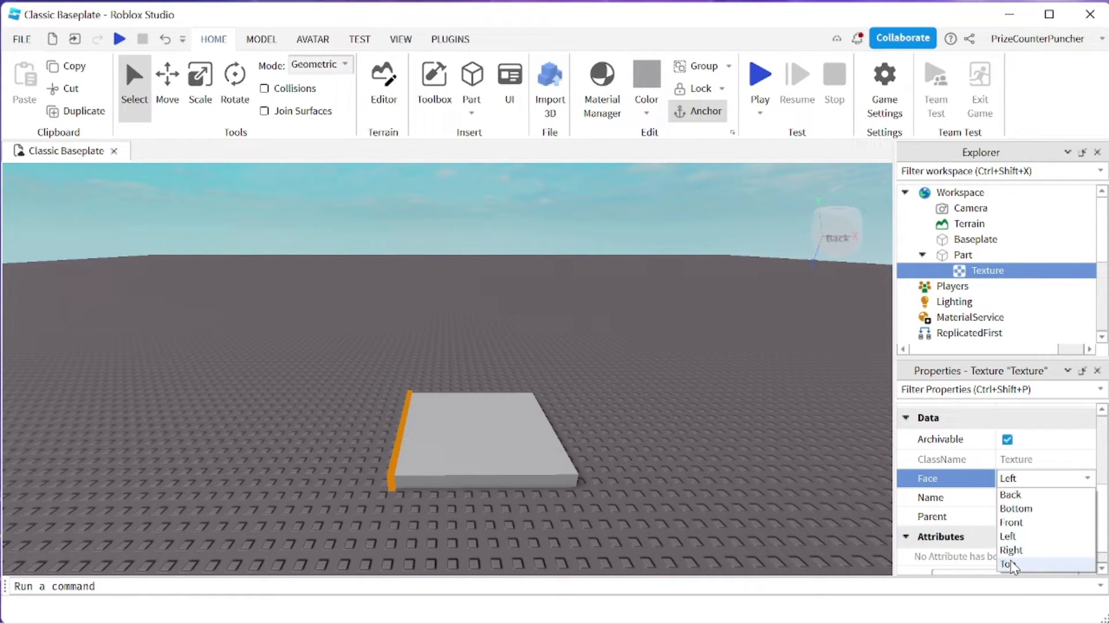
left_click(1005, 564)
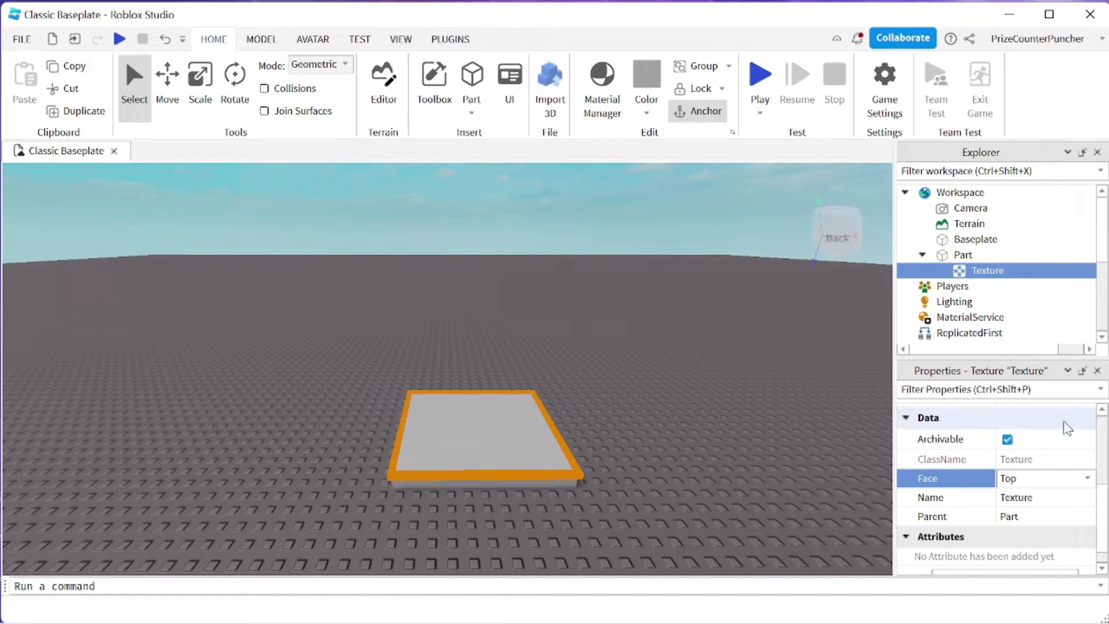
scroll("down", 3)
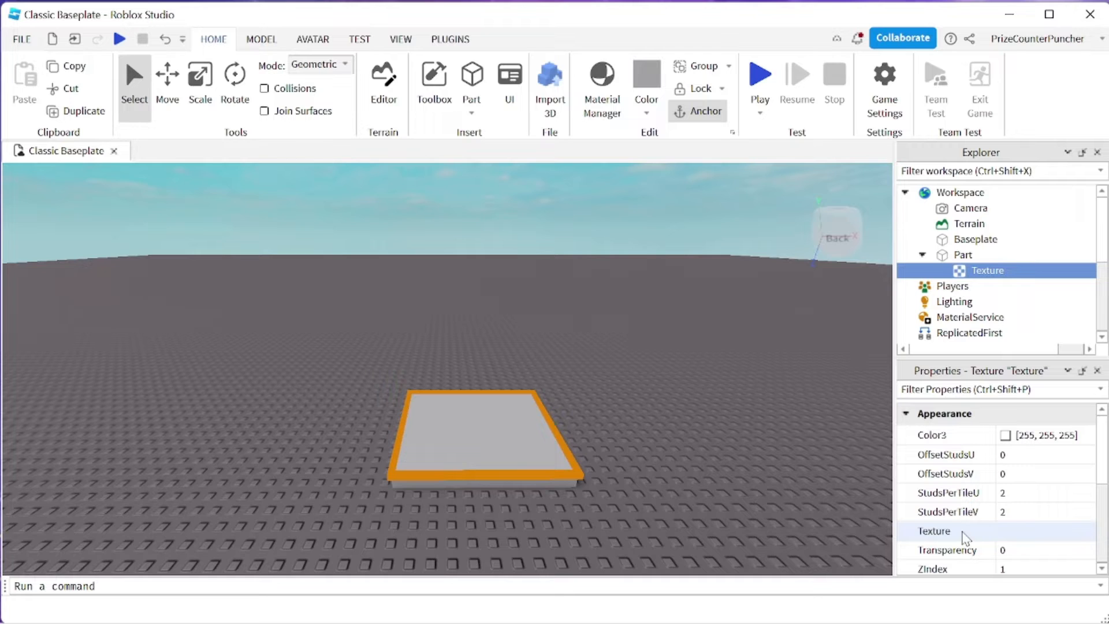
mouse_move(1040, 537)
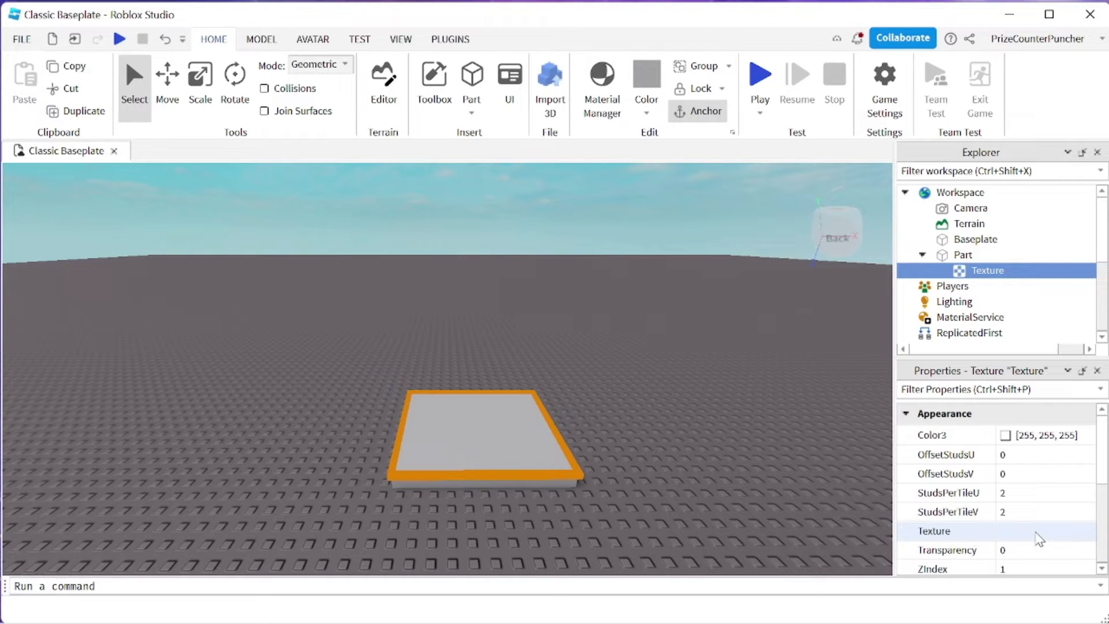
left_click(946, 530)
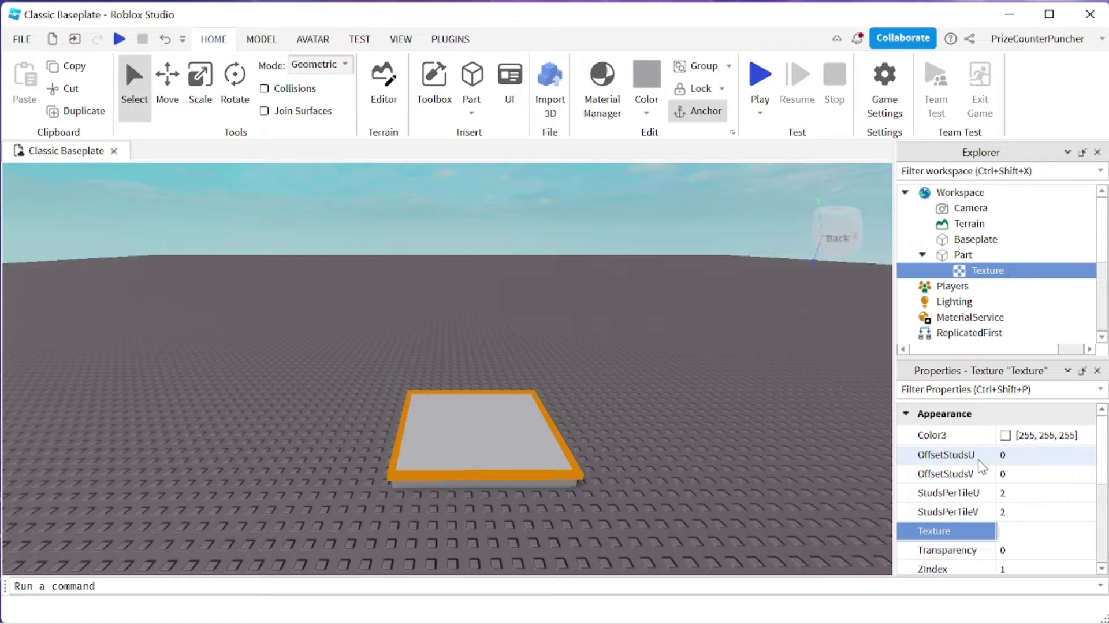
mouse_move(649, 440)
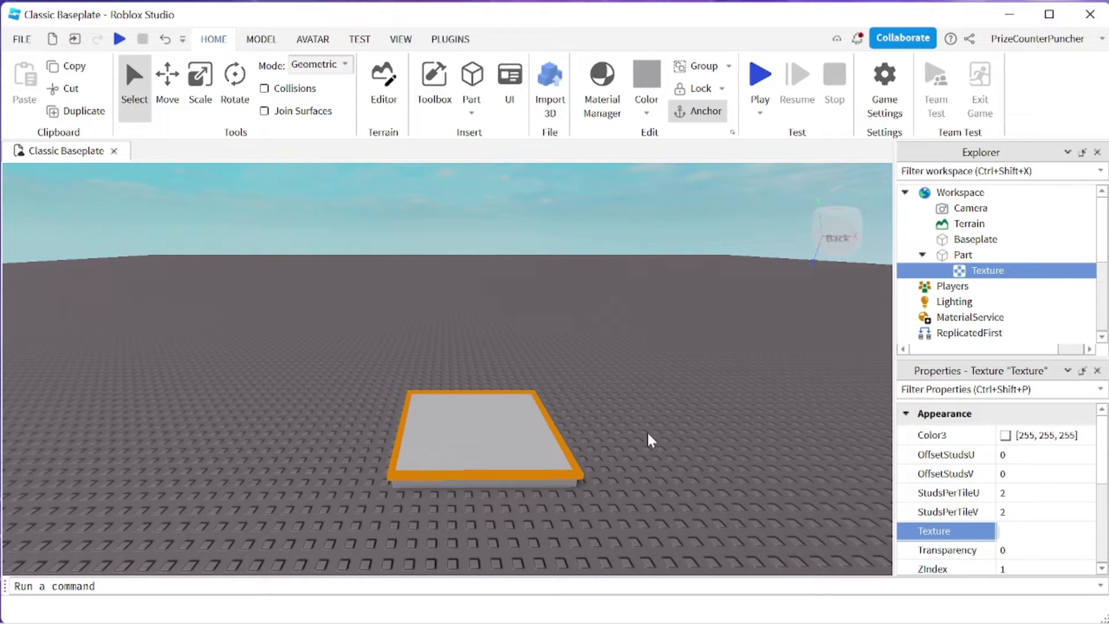
mouse_move(1014, 502)
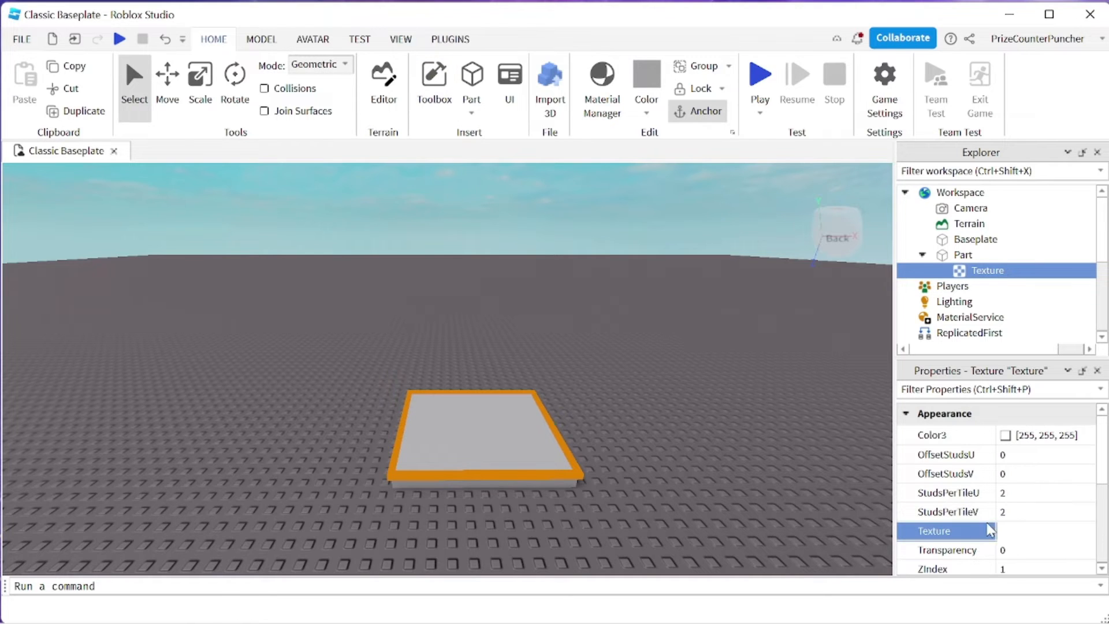
left_click(1047, 531)
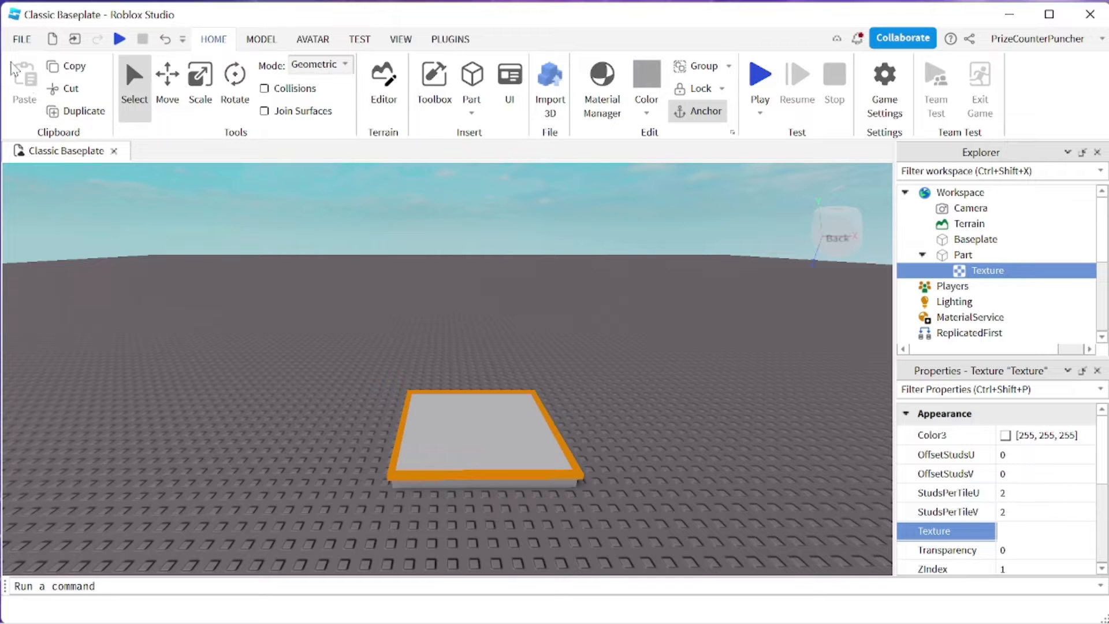
Step: Publish the place to Roblox, overwriting the existing Test026 game, and dismiss the success message
left_click(21, 39)
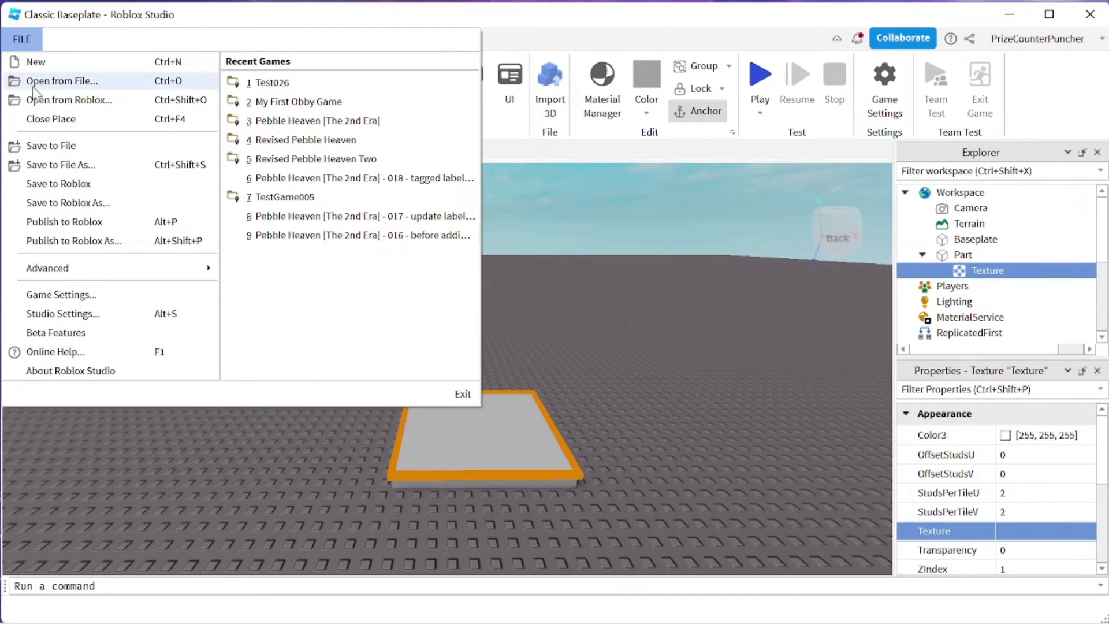
mouse_move(73, 241)
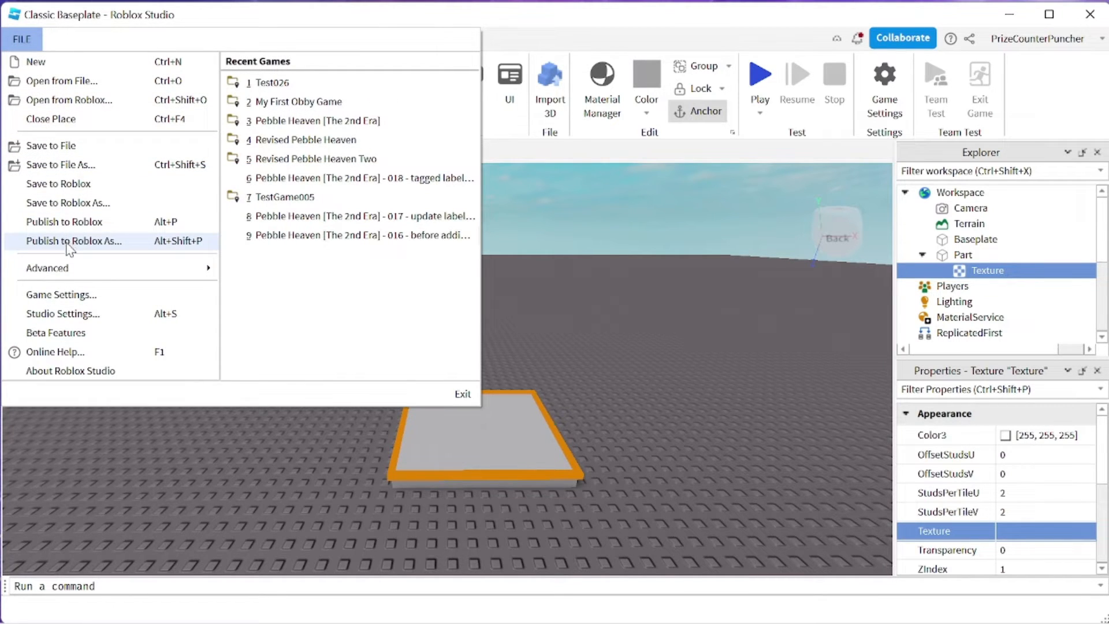
left_click(74, 242)
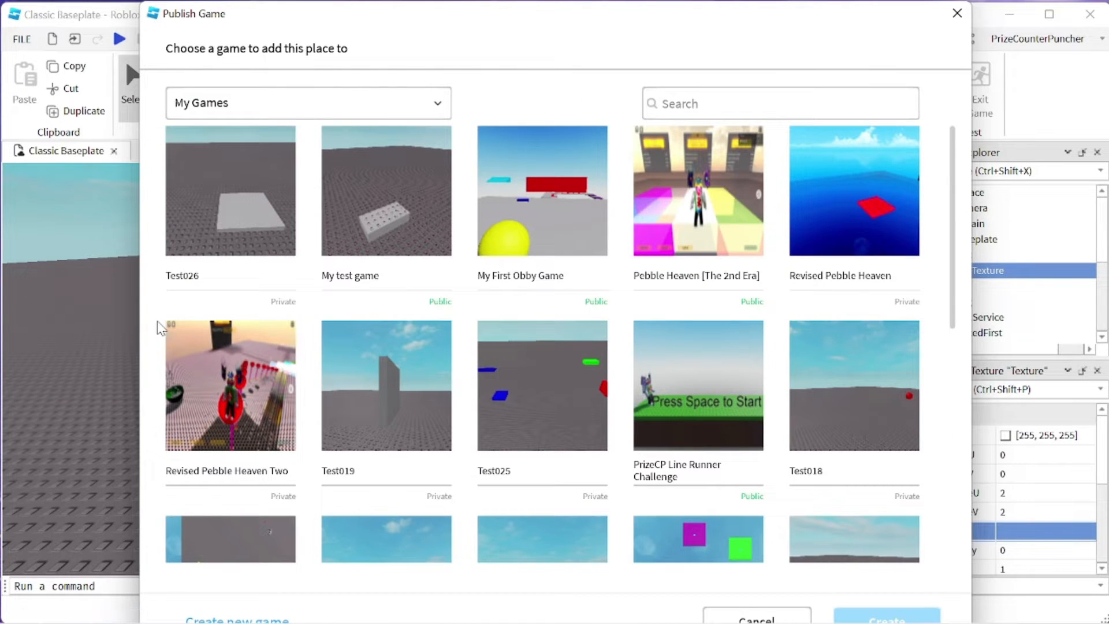
mouse_move(206, 199)
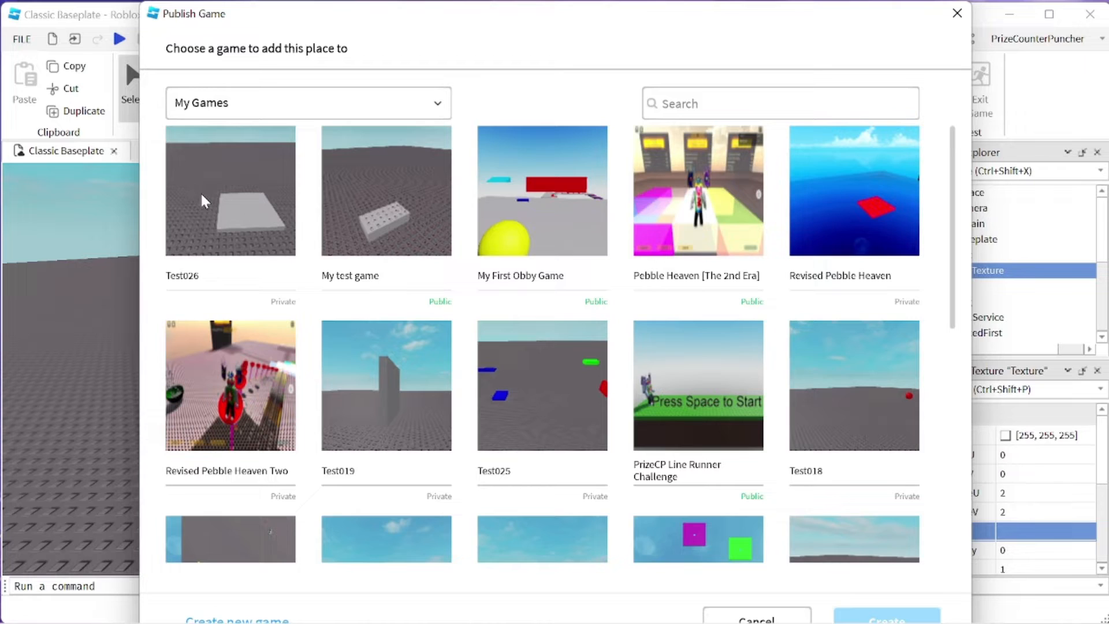
left_click(230, 191)
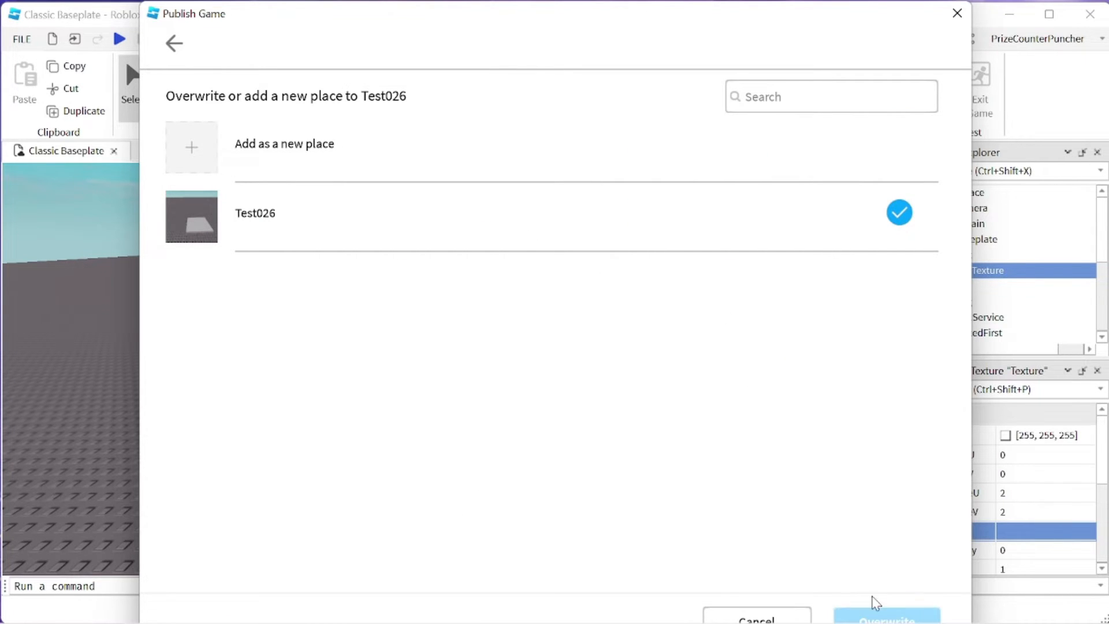
left_click(886, 617)
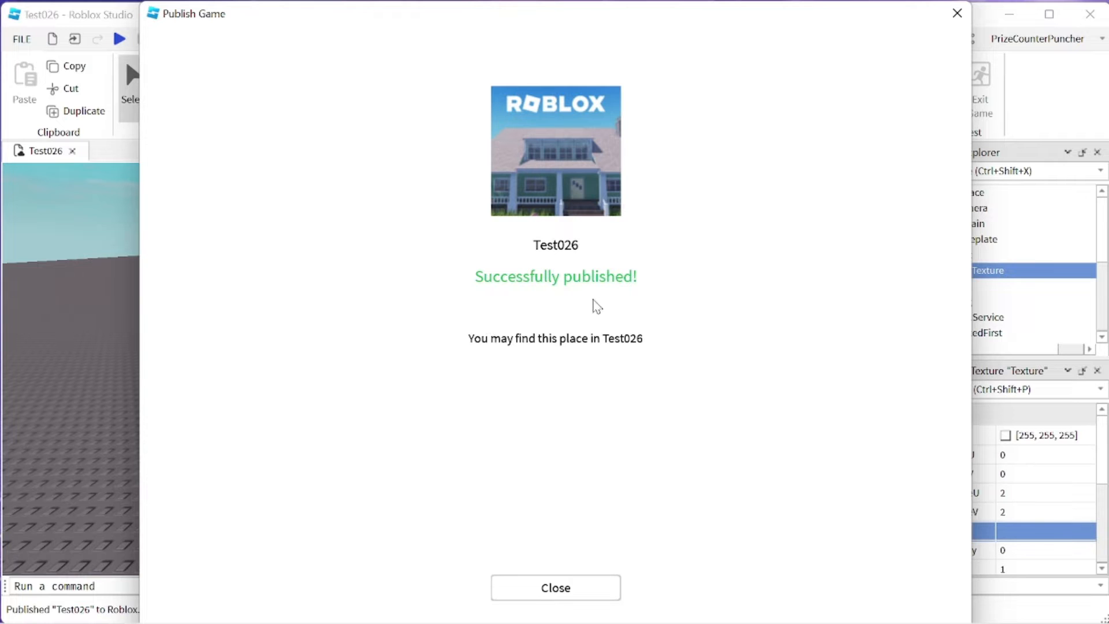
left_click(556, 587)
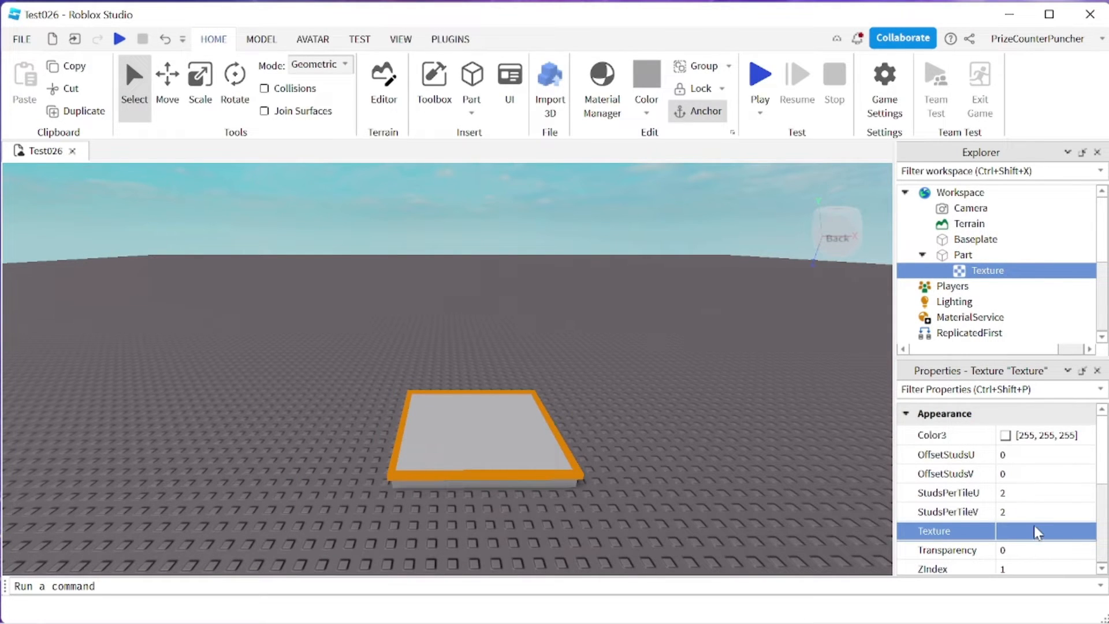
left_click(1044, 531)
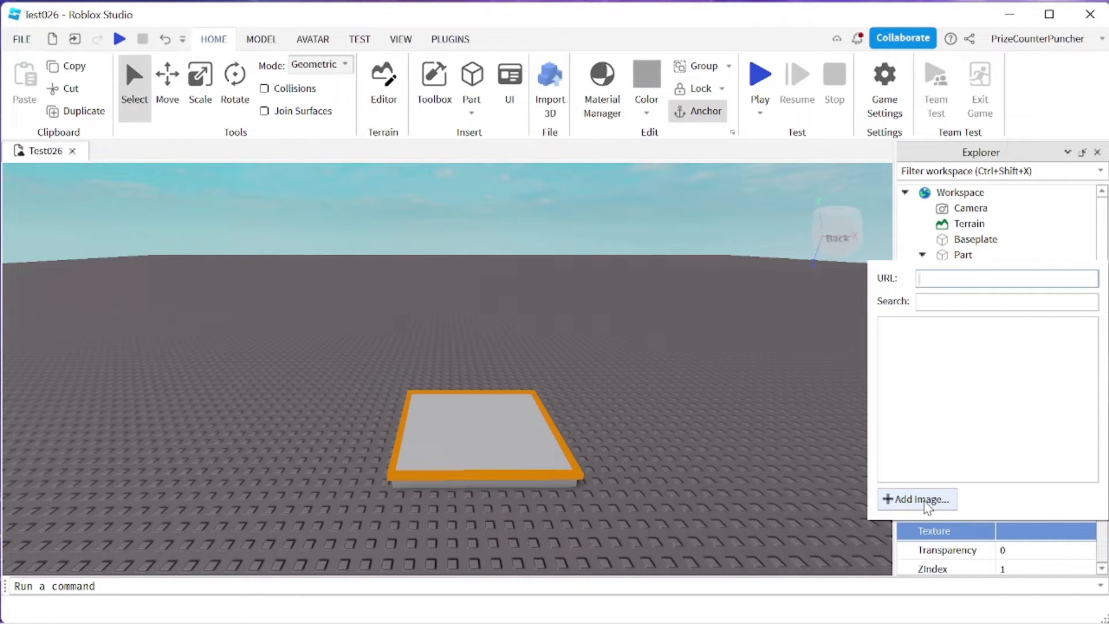
left_click(916, 499)
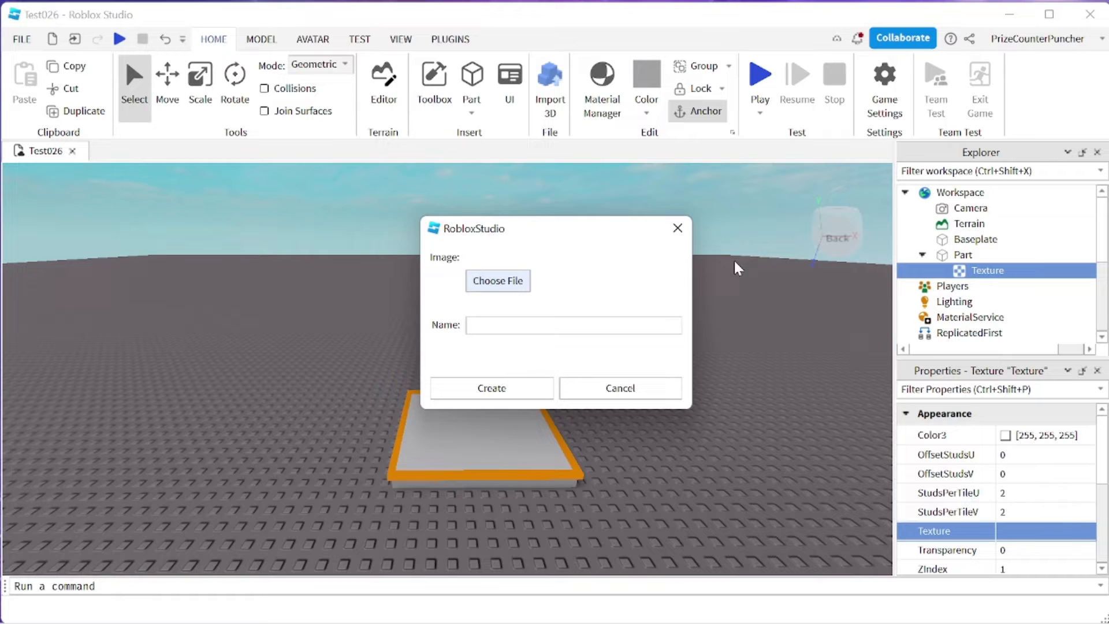
left_click(619, 388)
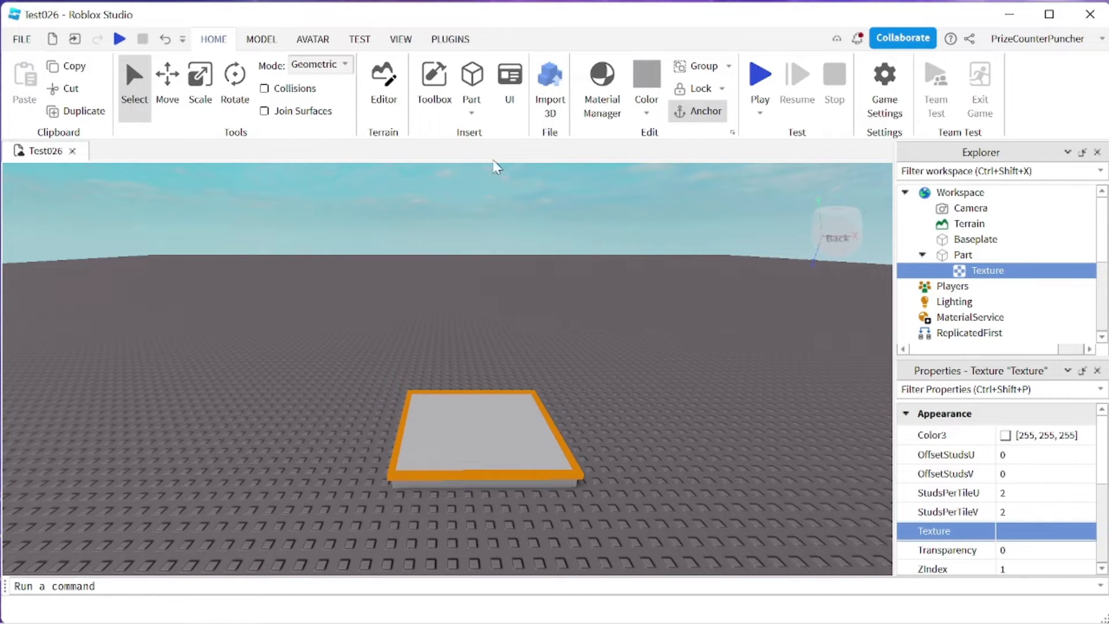
Step: Copy the Ball image's asset ID from the Toolbox library
left_click(433, 80)
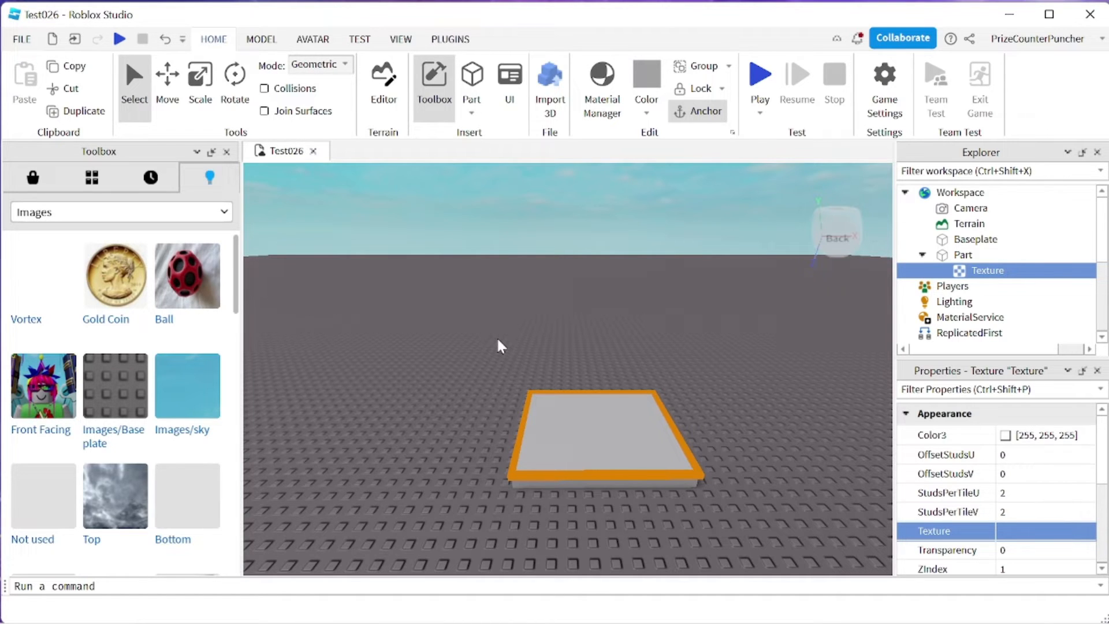
mouse_move(186, 275)
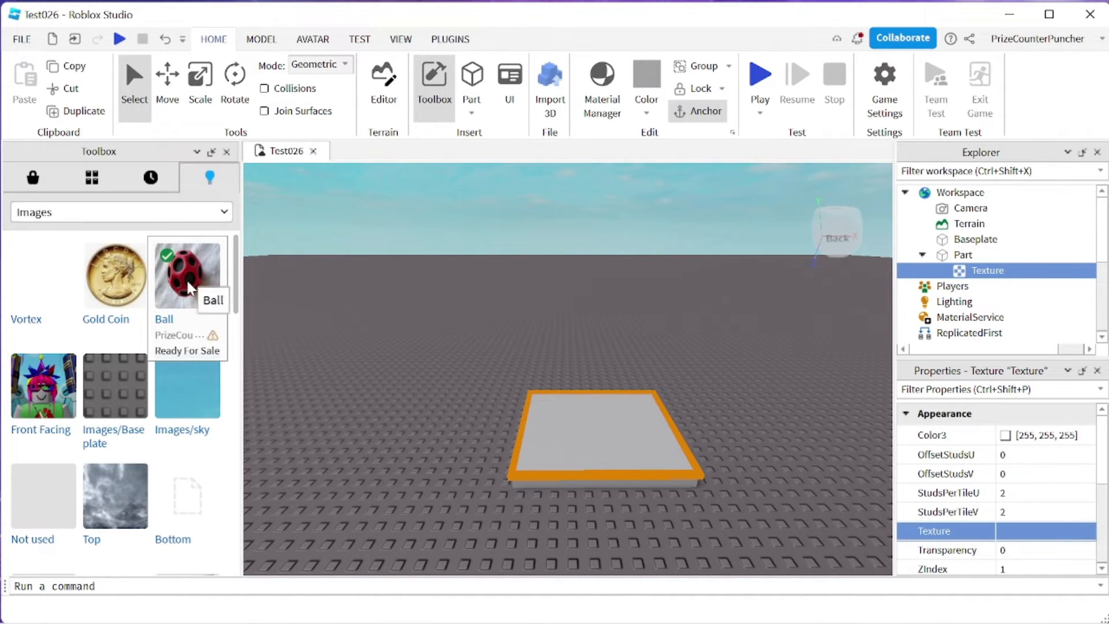
right_click(188, 275)
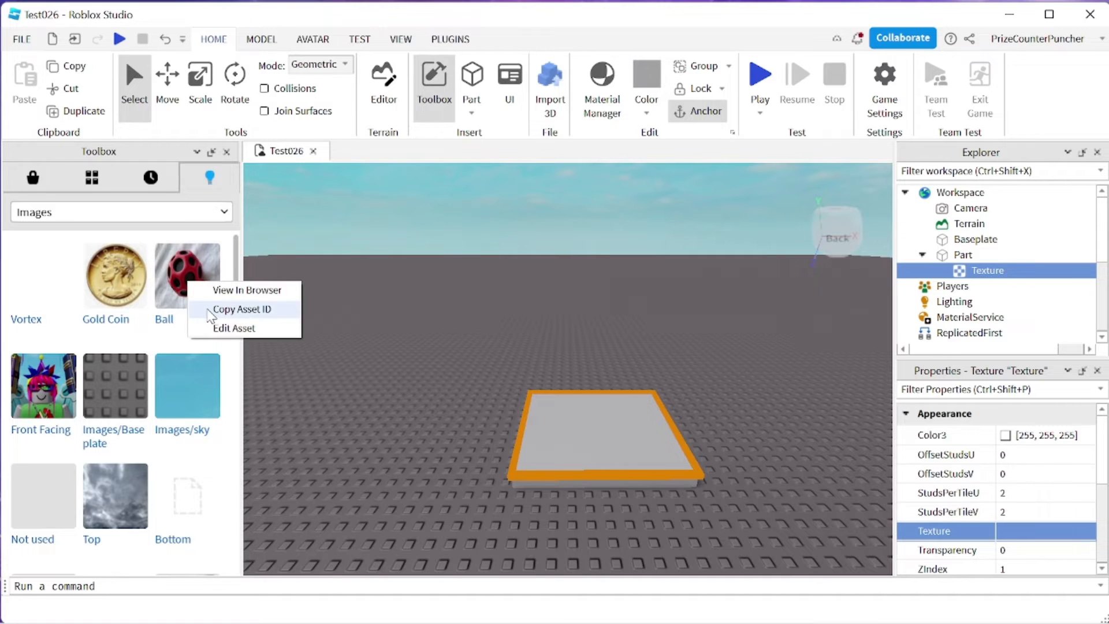
left_click(600, 349)
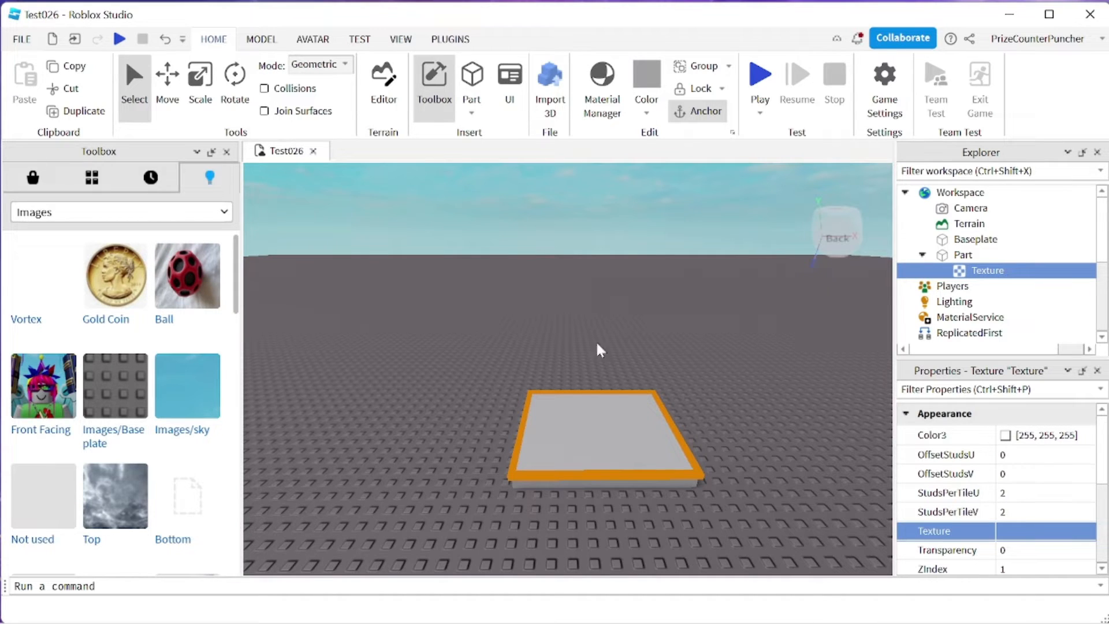
mouse_move(1029, 538)
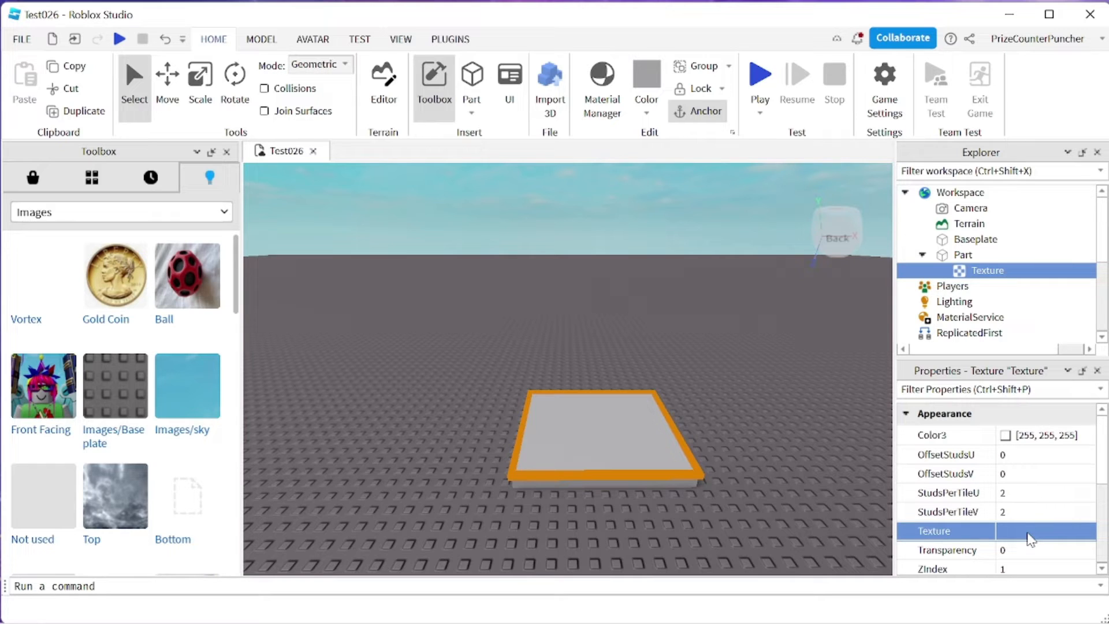
Step: Paste the Ball asset ID into the Texture's image address
left_click(1044, 530)
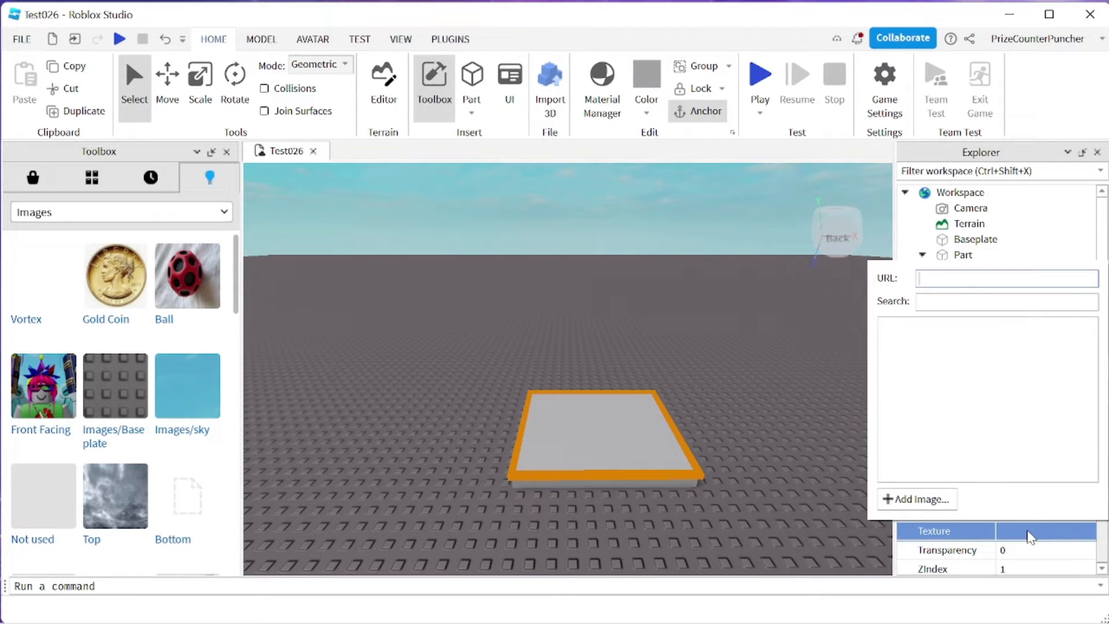
right_click(1004, 278)
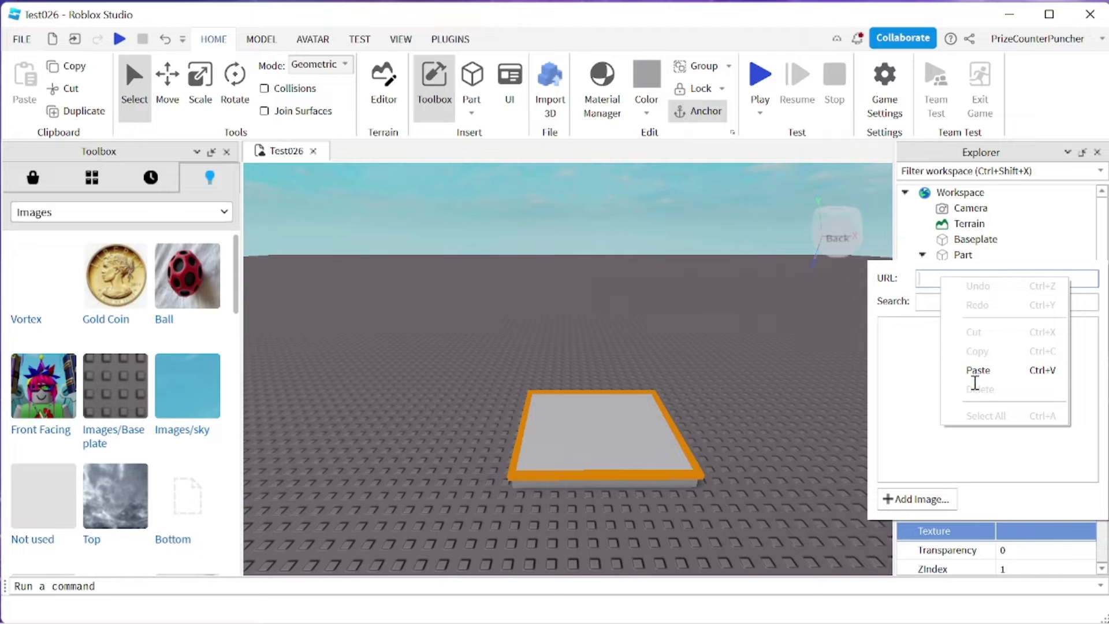
left_click(978, 369)
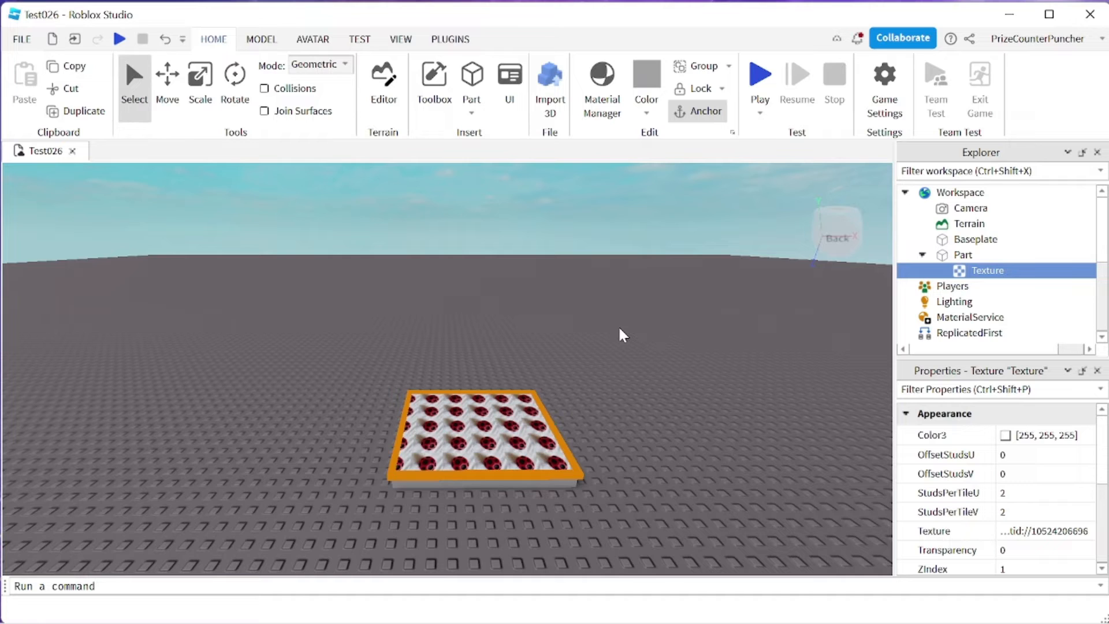
mouse_move(955, 498)
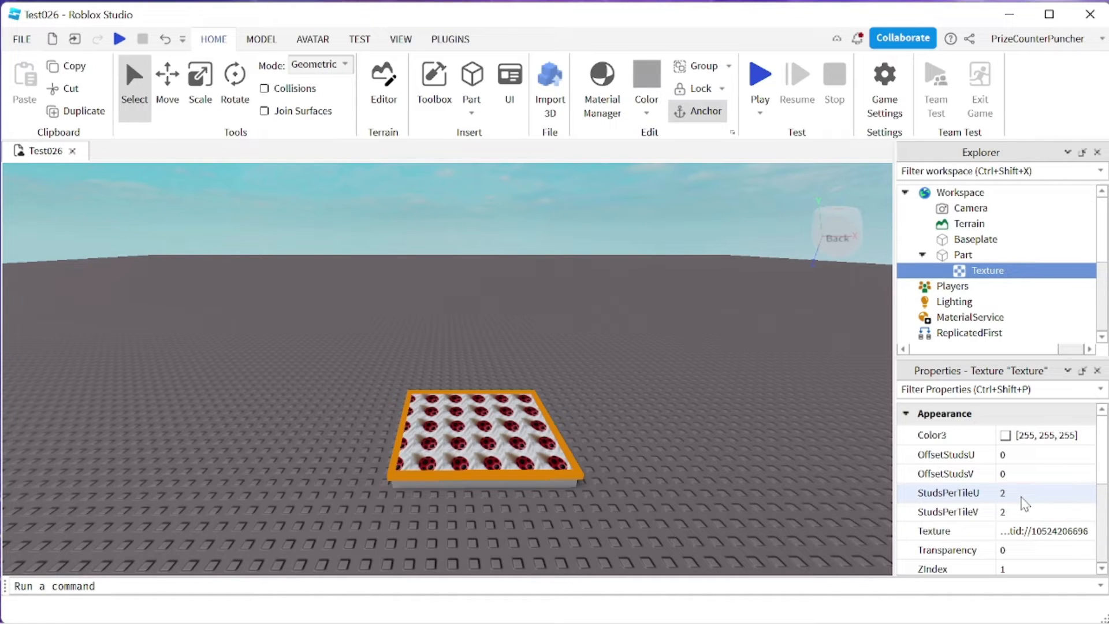
mouse_move(1015, 503)
type("1")
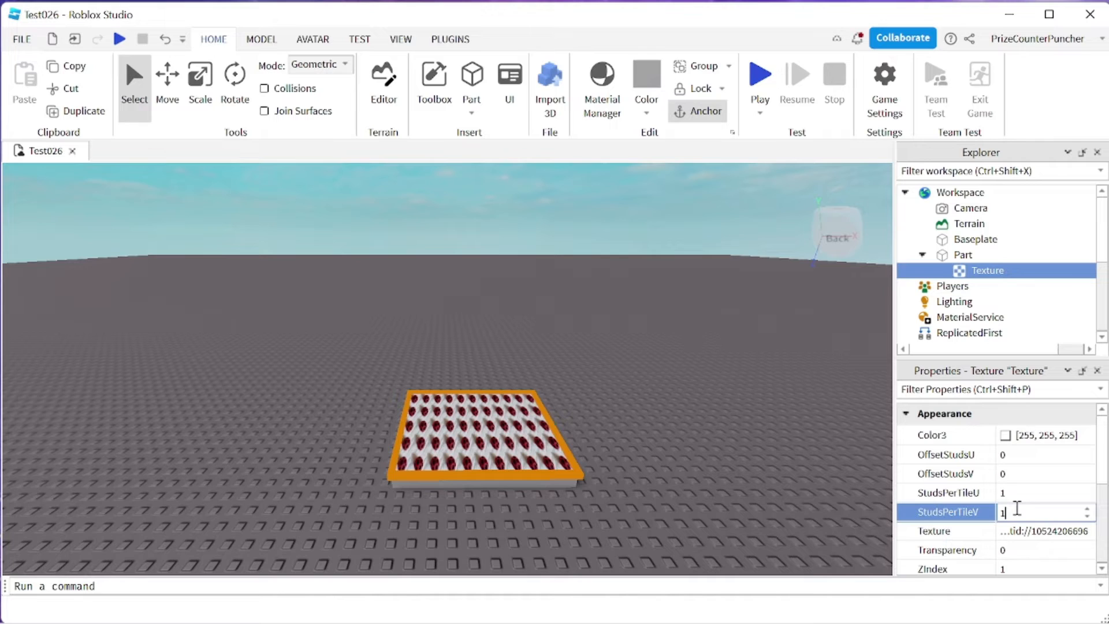
Step: Set StudsPerTileU and StudsPerTileV to 6 so the Ball tiles appear larger
key("Return")
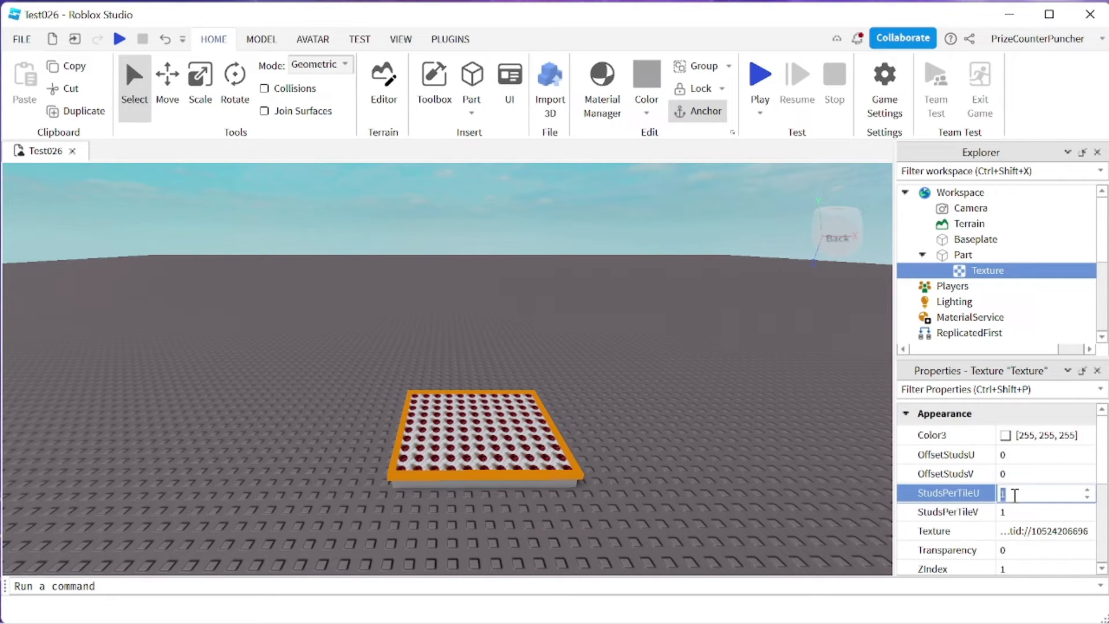
type("6")
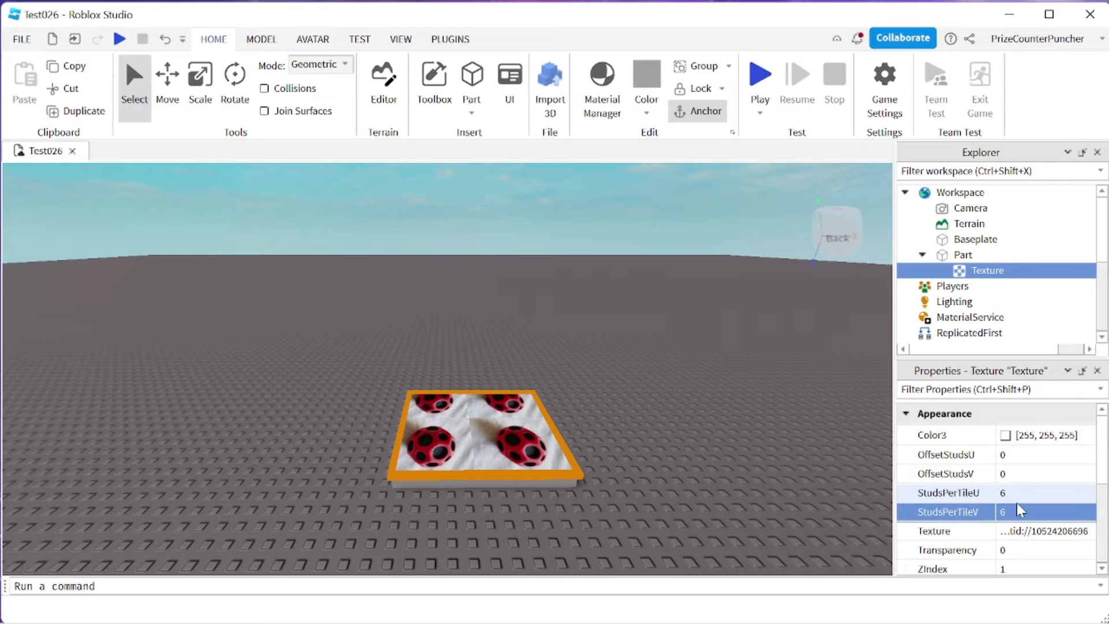
mouse_move(959, 455)
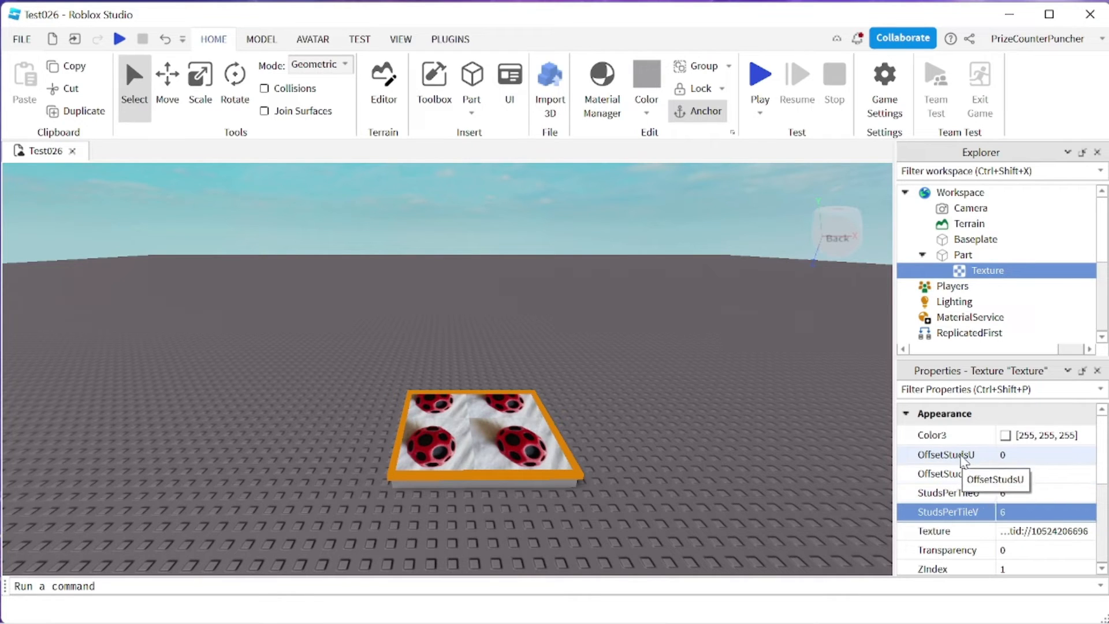
mouse_move(959, 474)
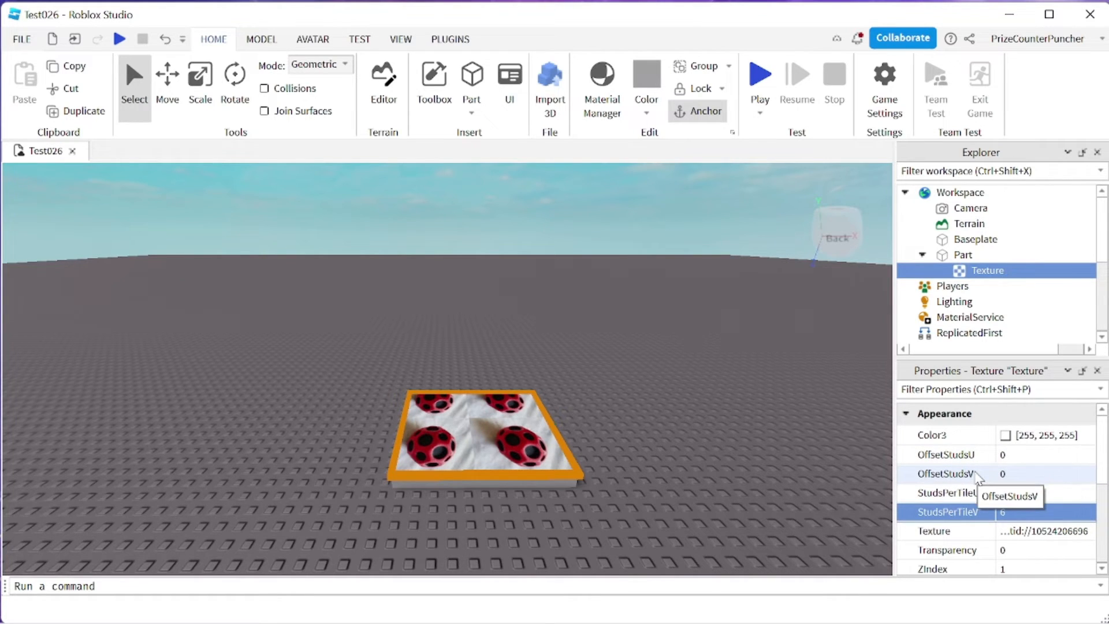
mouse_move(1029, 458)
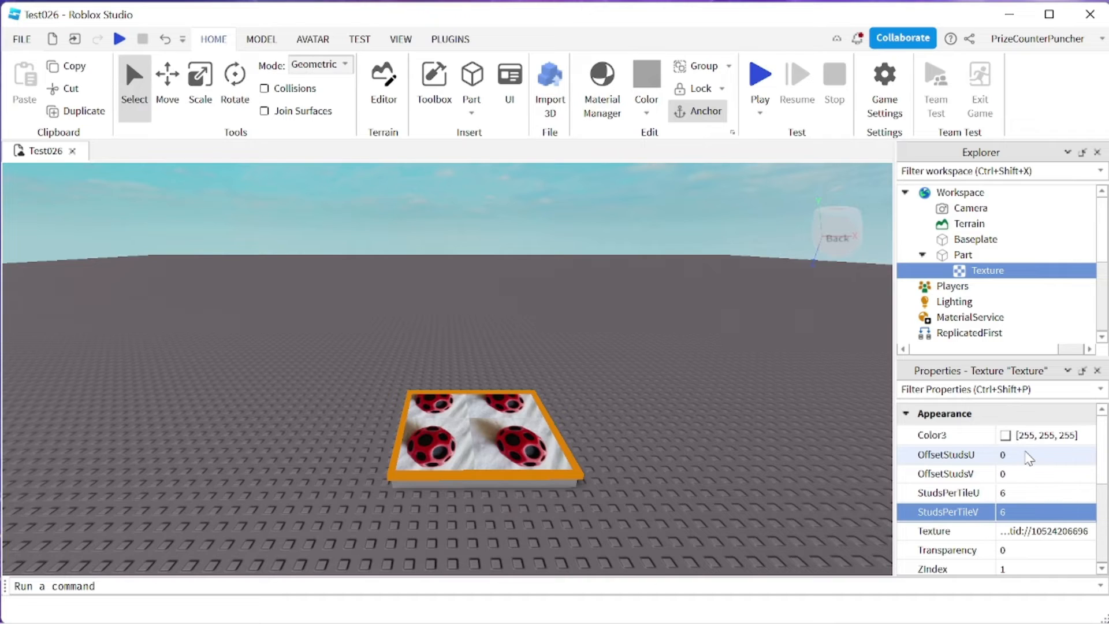
mouse_move(1022, 463)
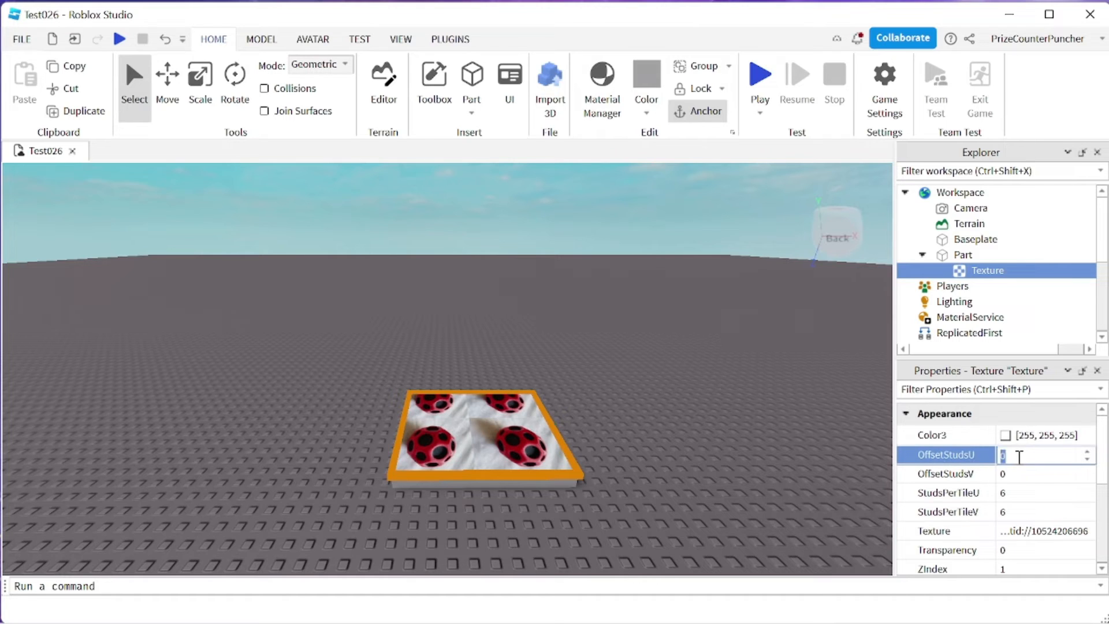
Step: Set the Texture's OffsetStudsV to 3, shifting the Ball tiles halfway
type("3")
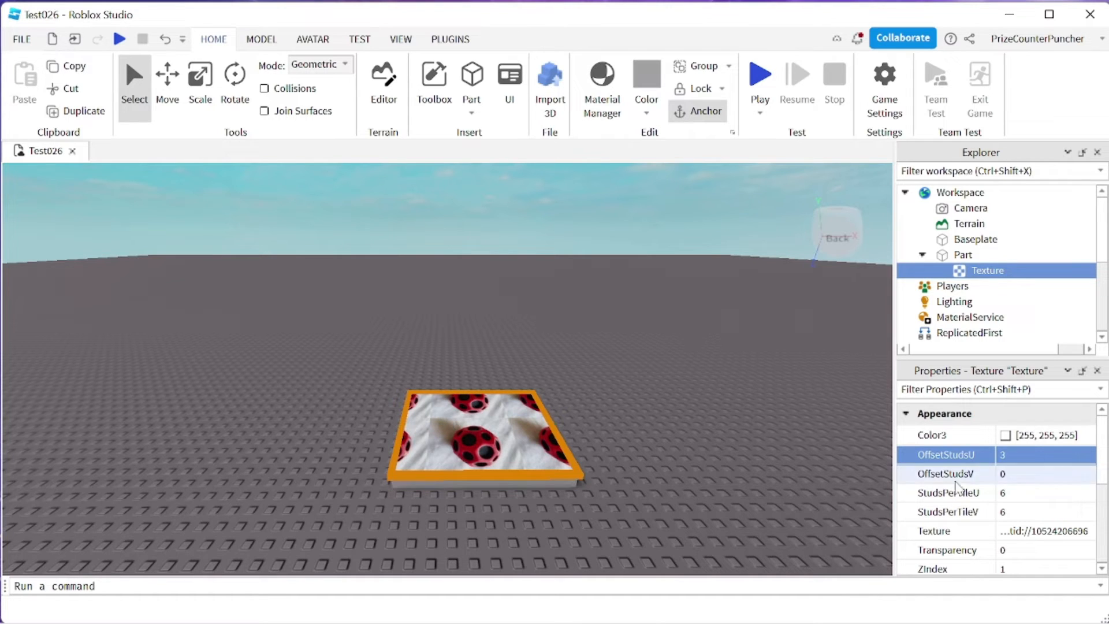
left_click(1047, 455)
type("0")
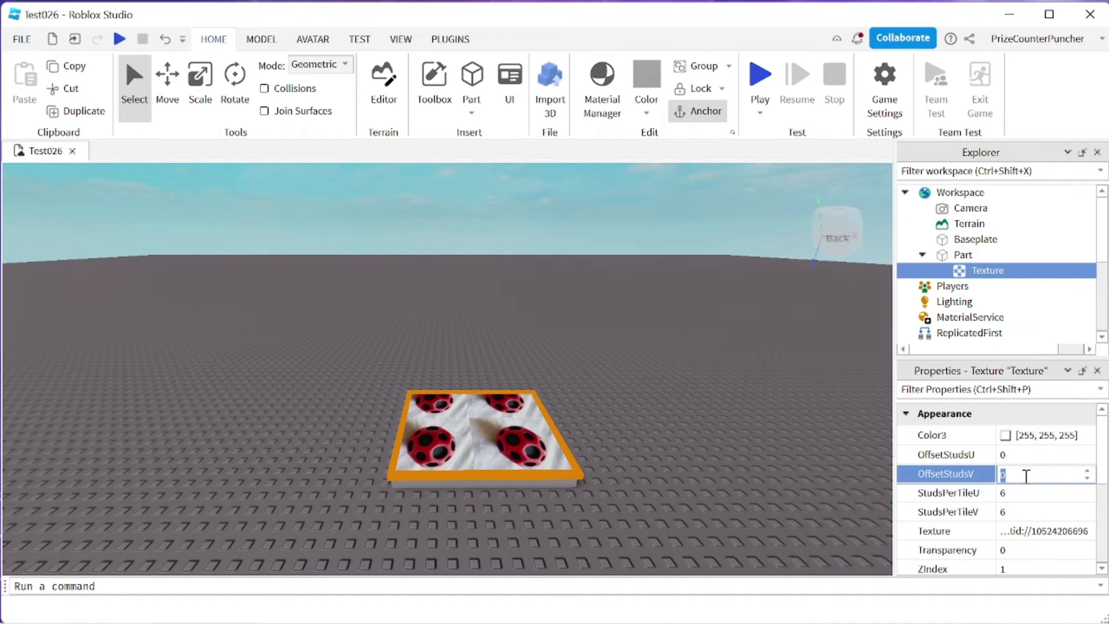
type("3")
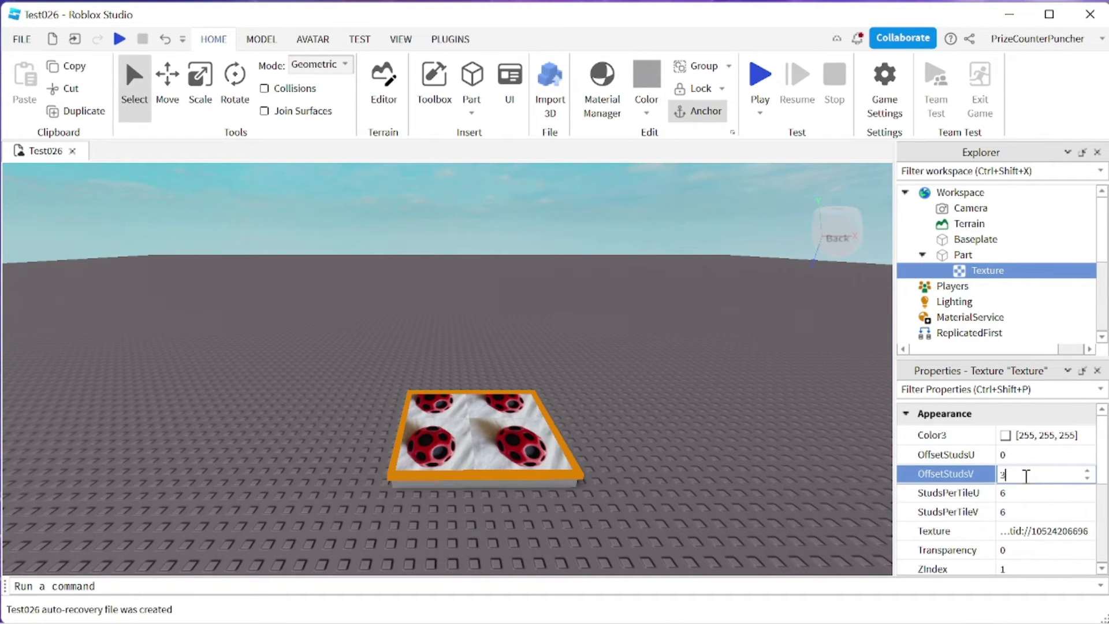
key("Return")
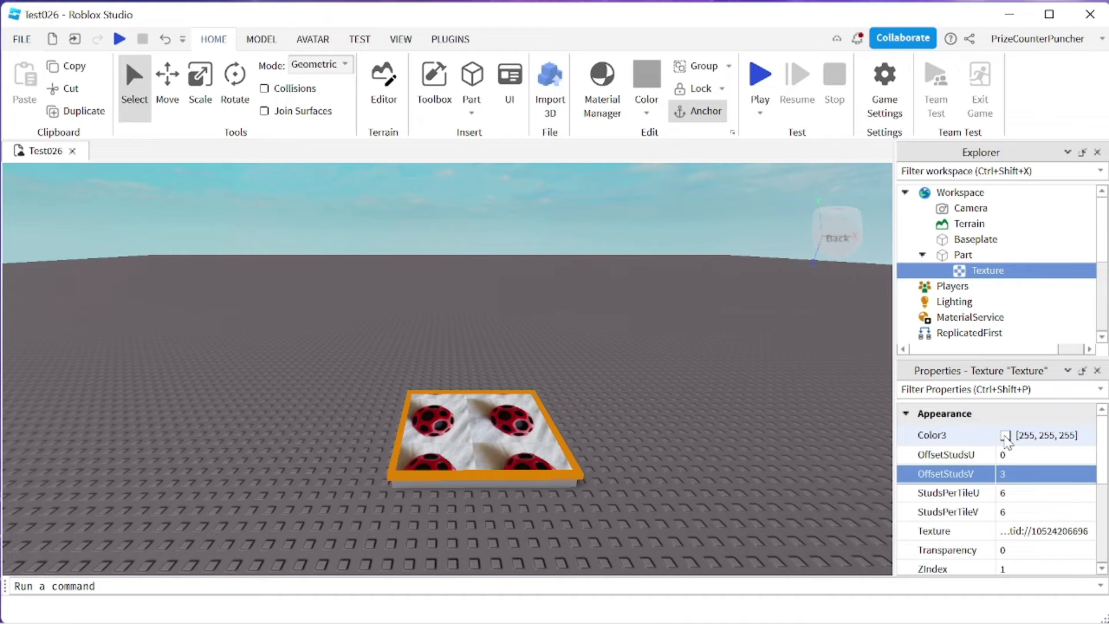
Step: Tint the Texture blue (80, 106, 255) via the Select Color dialog
left_click(1006, 436)
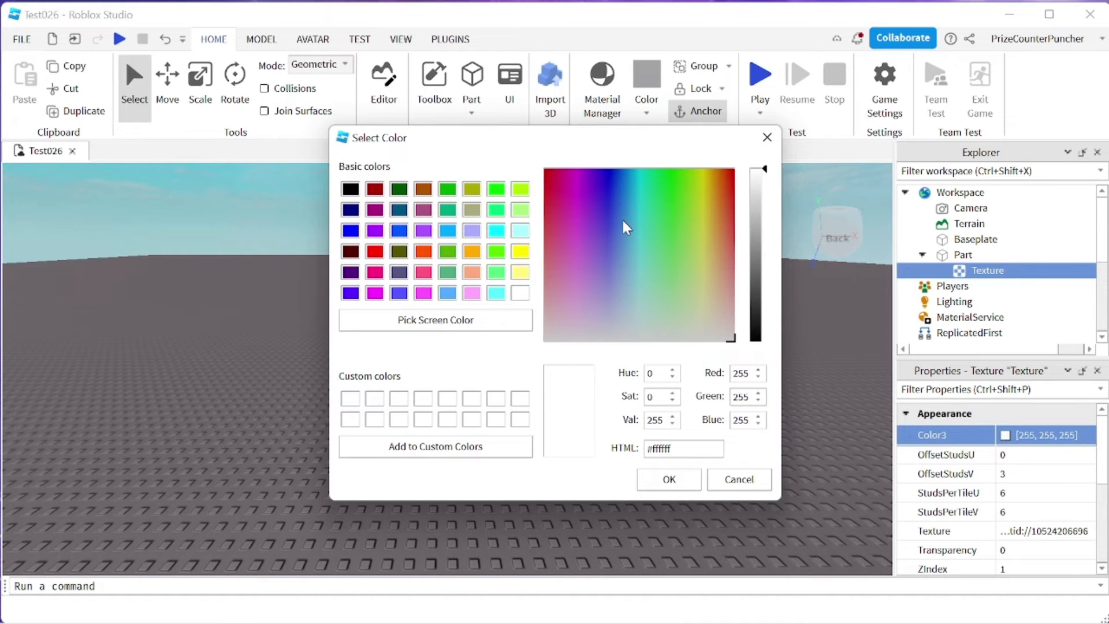
left_click(612, 225)
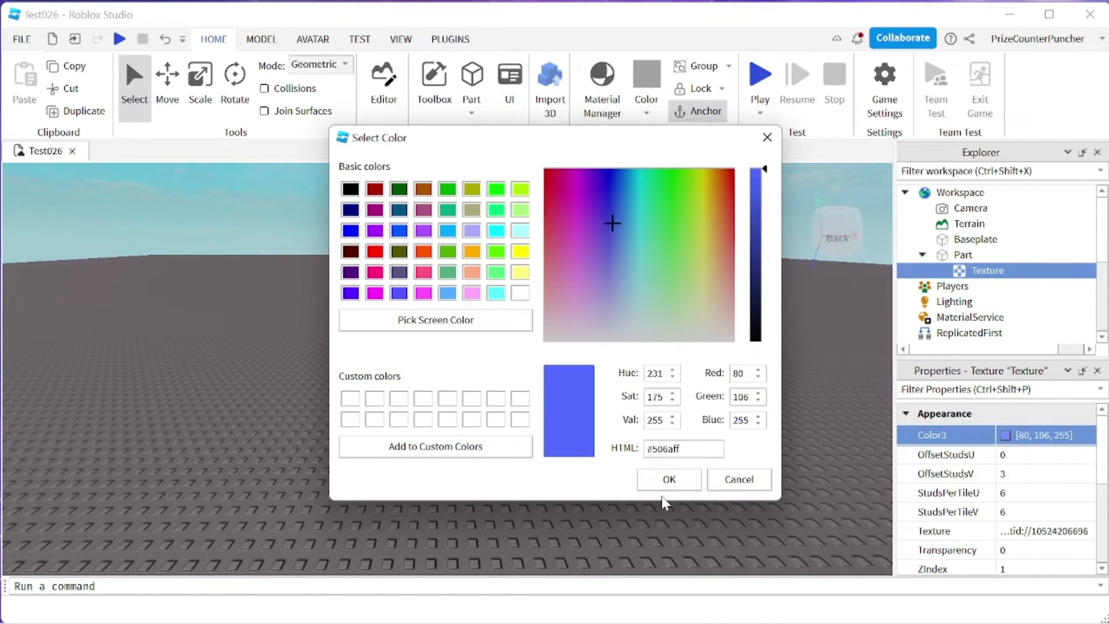
left_click(667, 479)
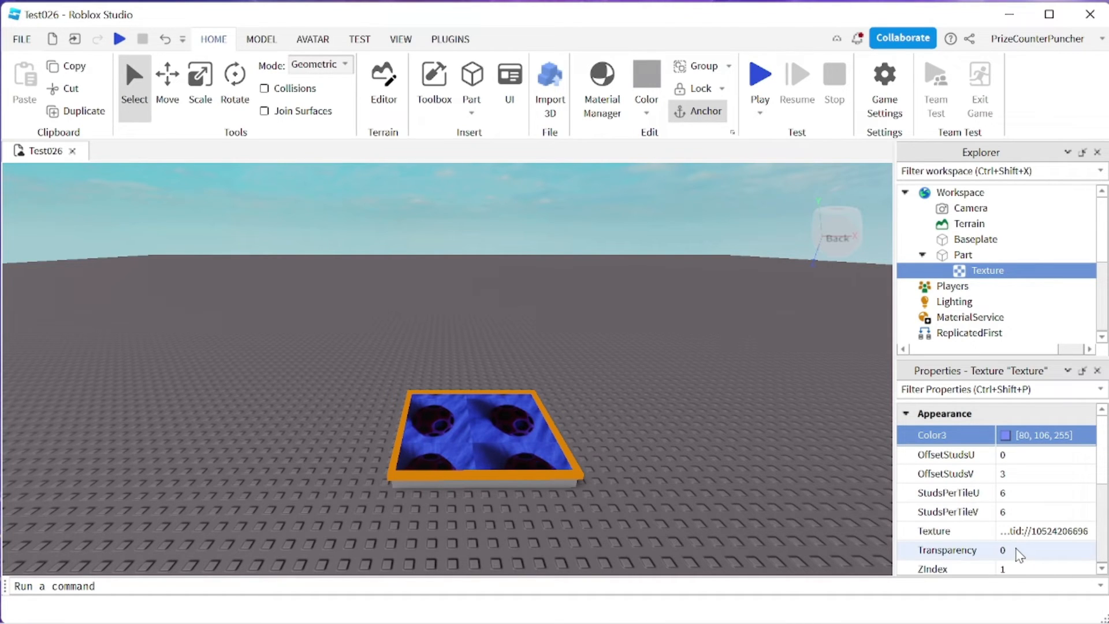
Step: Set the Texture's Transparency to 0.55 and deselect to view the translucent balls
left_click(1022, 550)
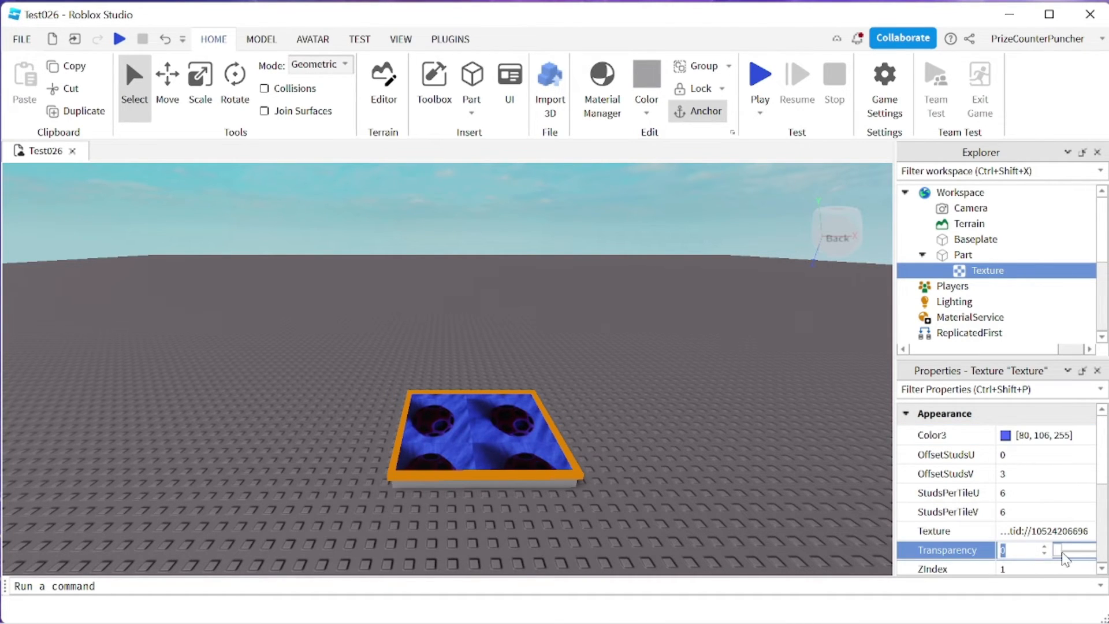
left_click(1054, 546)
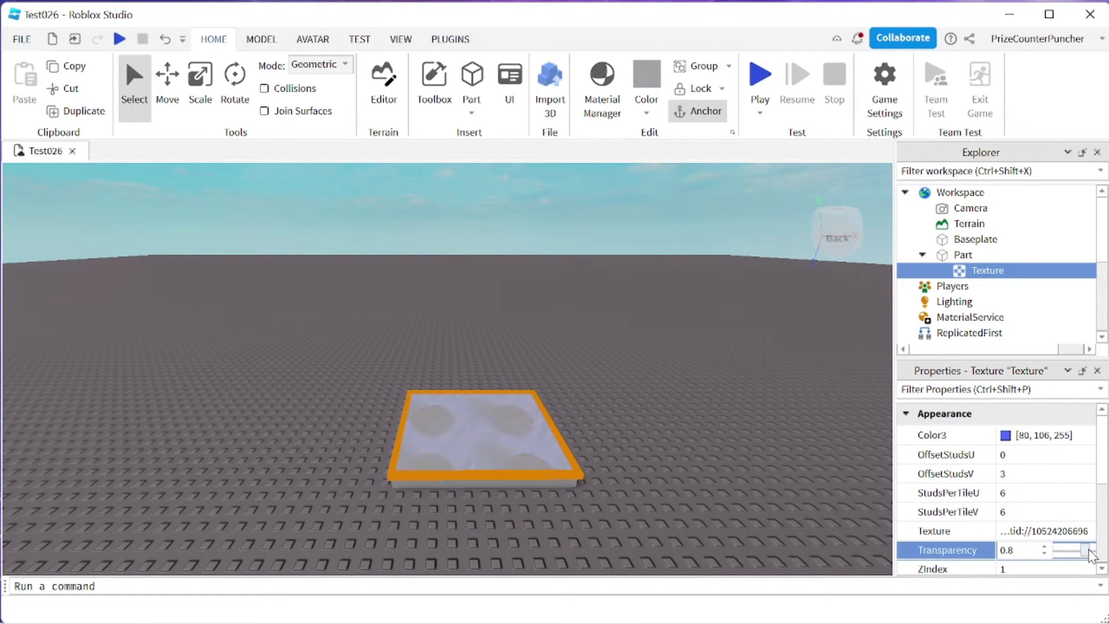
left_click(1081, 547)
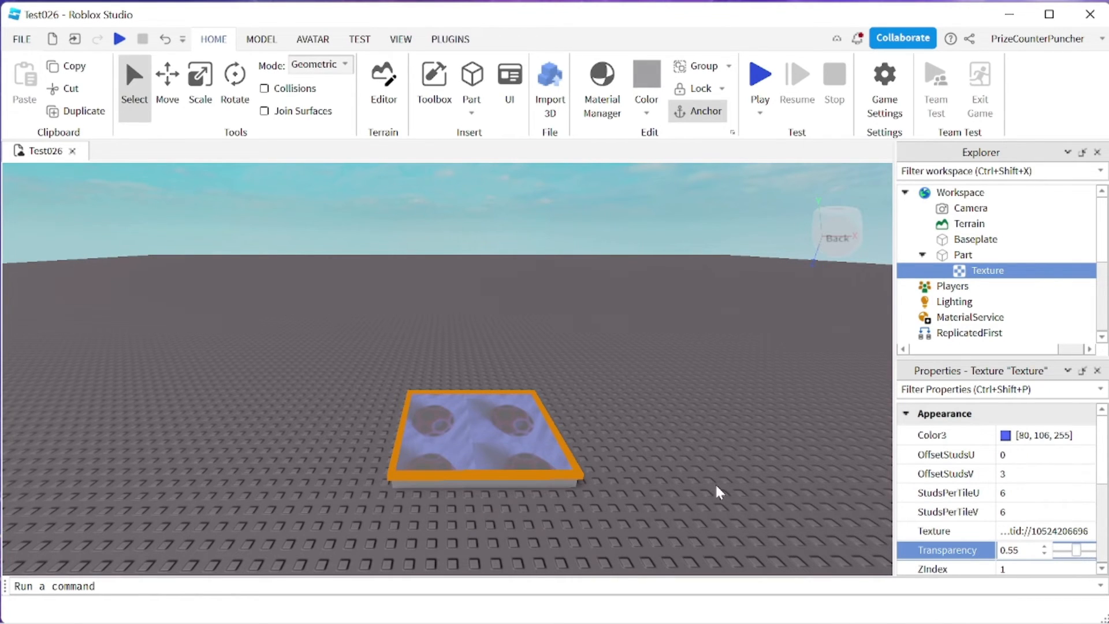
left_click(721, 295)
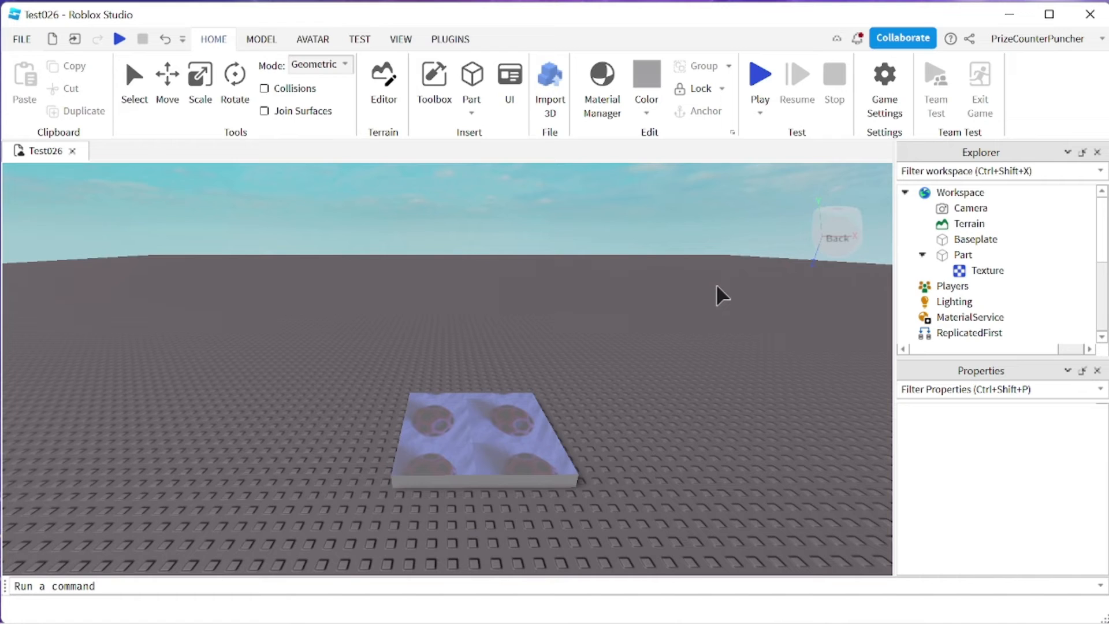
mouse_move(759, 292)
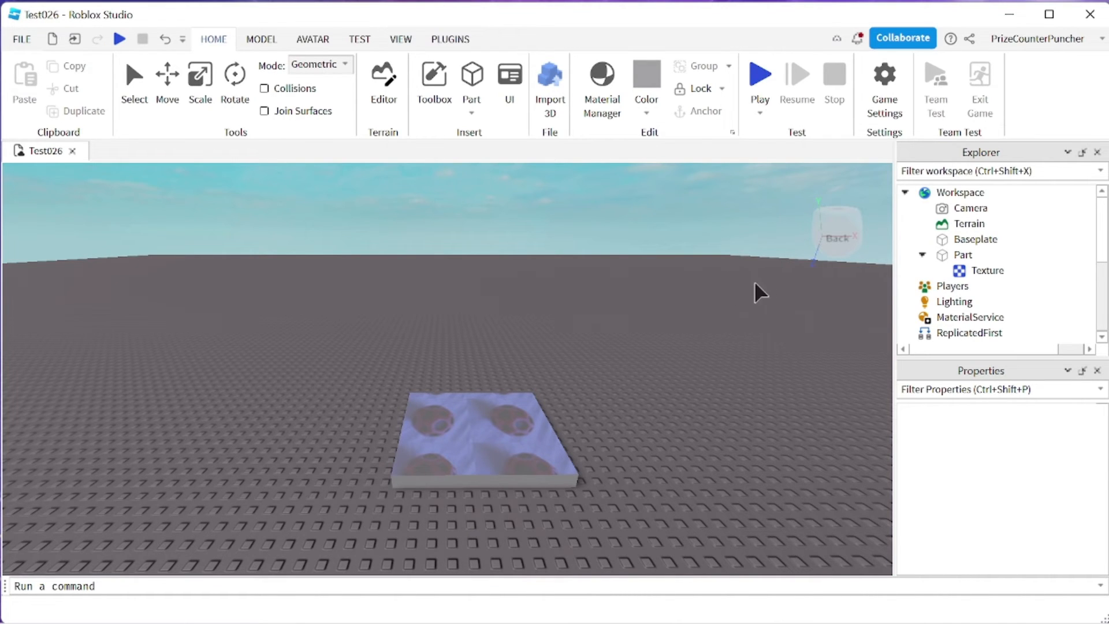
mouse_move(236, 444)
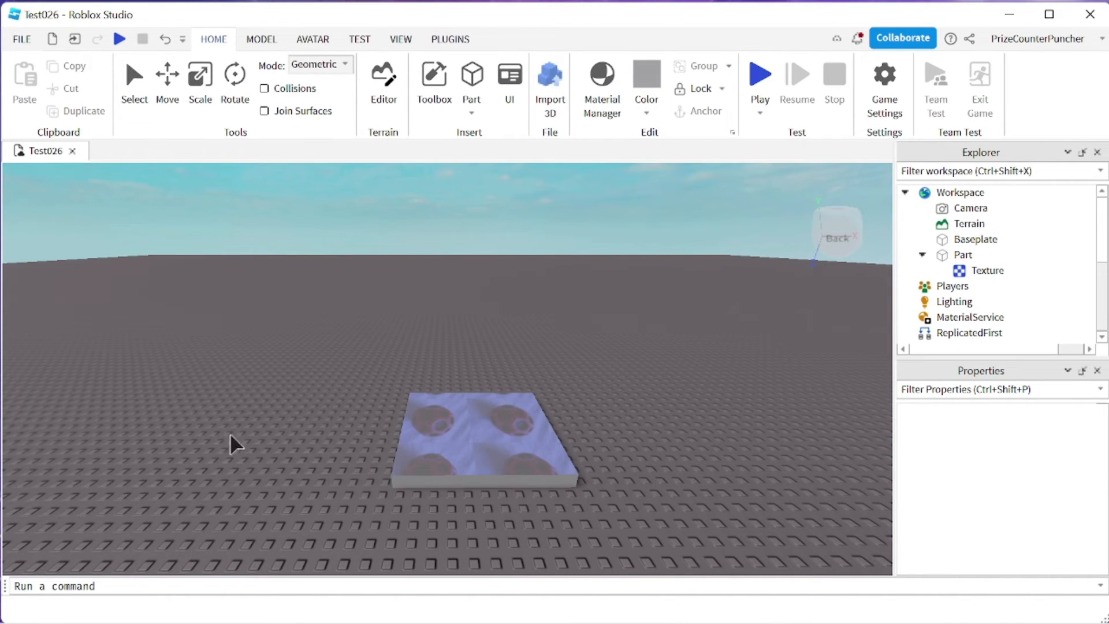
mouse_move(986, 239)
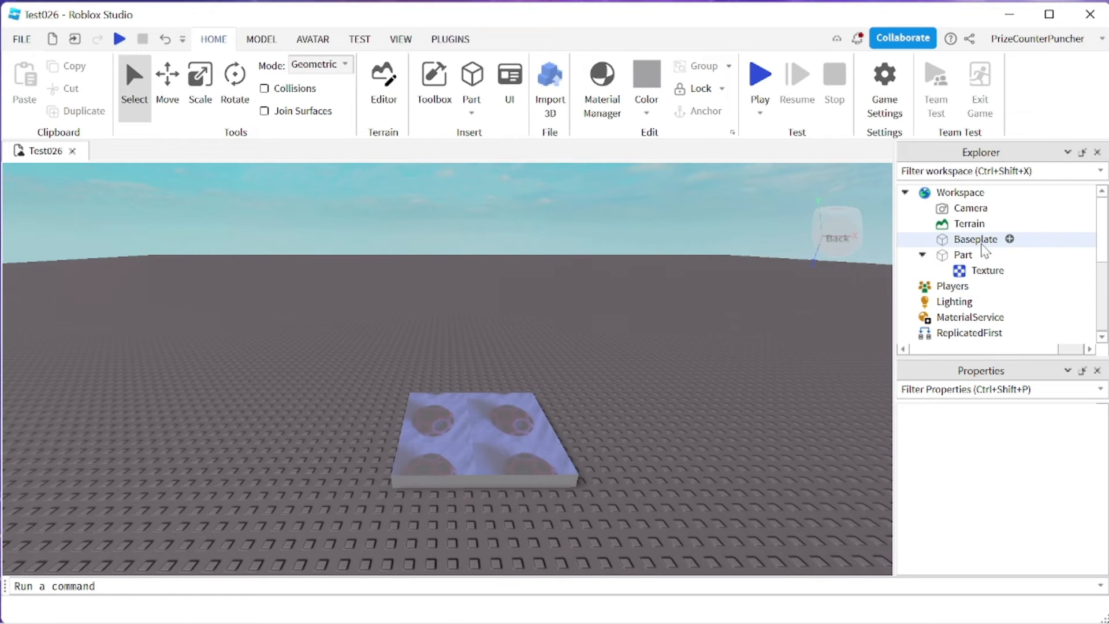
Step: Add a Texture to the Baseplate and give it the Ball image asset ID
left_click(1010, 239)
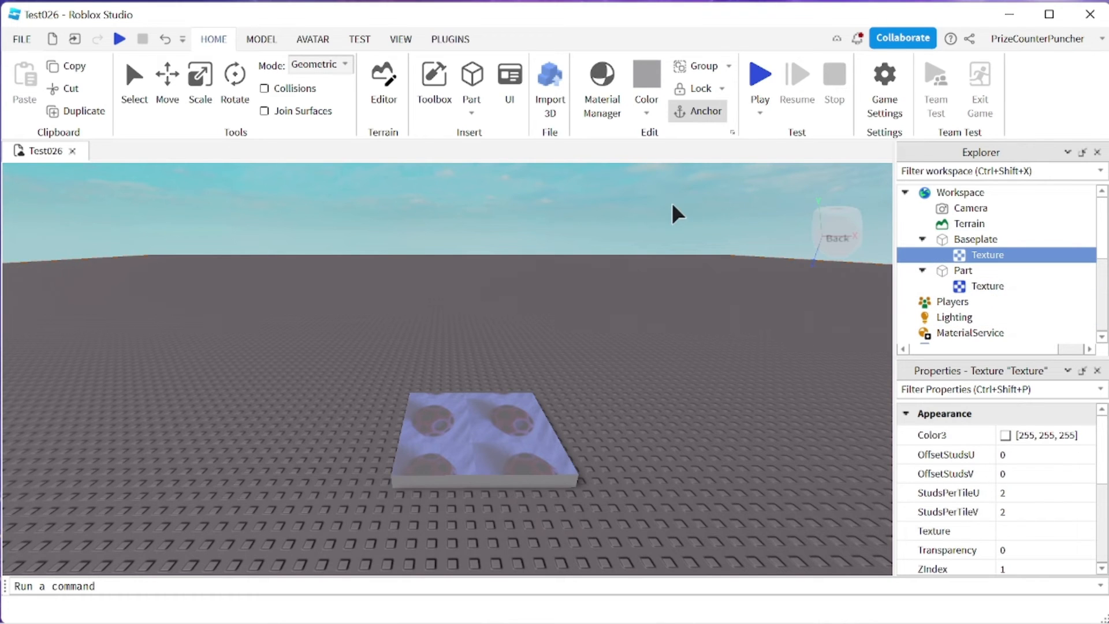
left_click(433, 83)
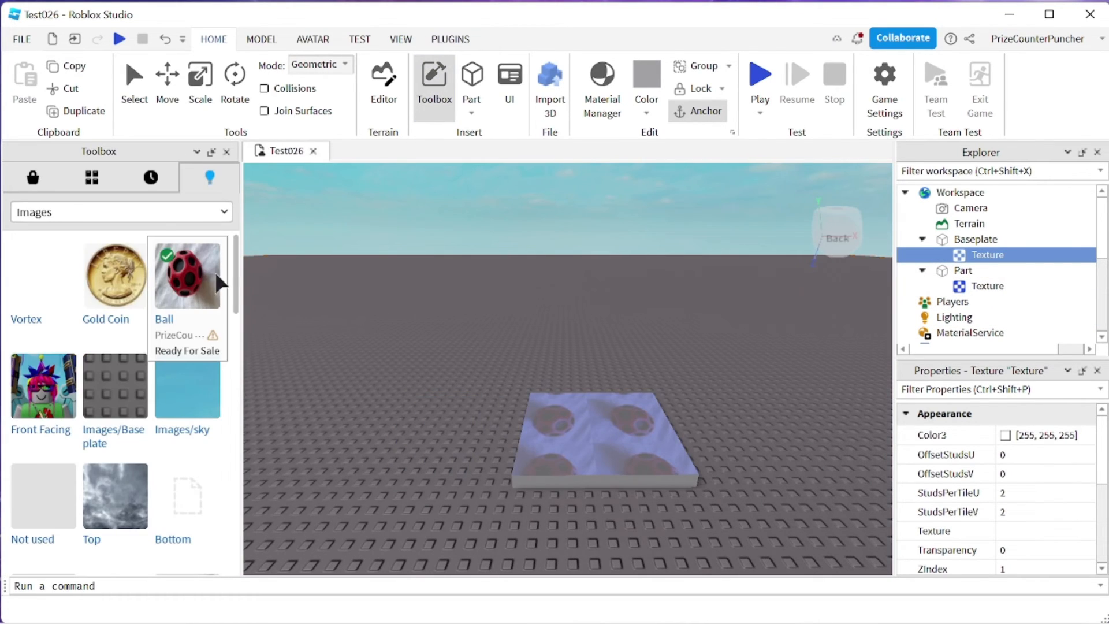
right_click(187, 275)
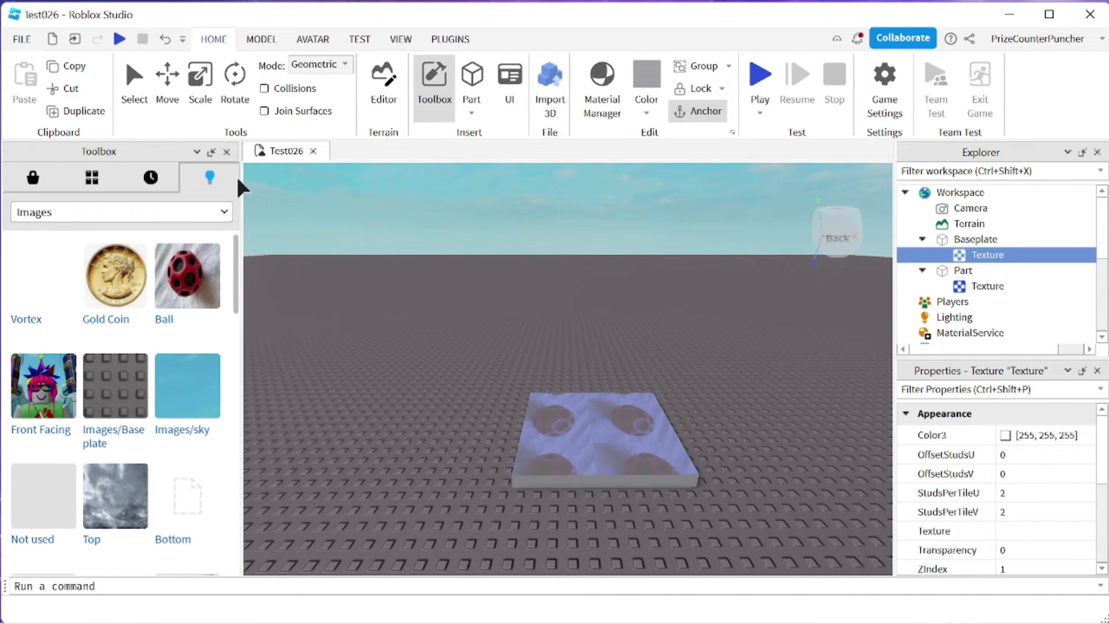
mouse_move(935, 531)
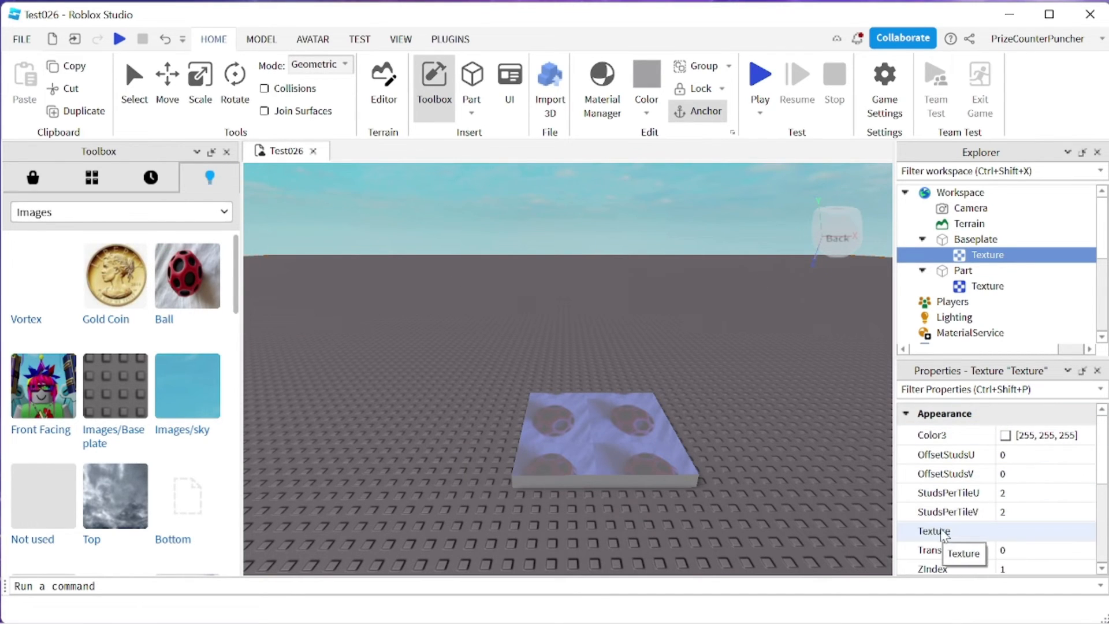
mouse_move(1019, 540)
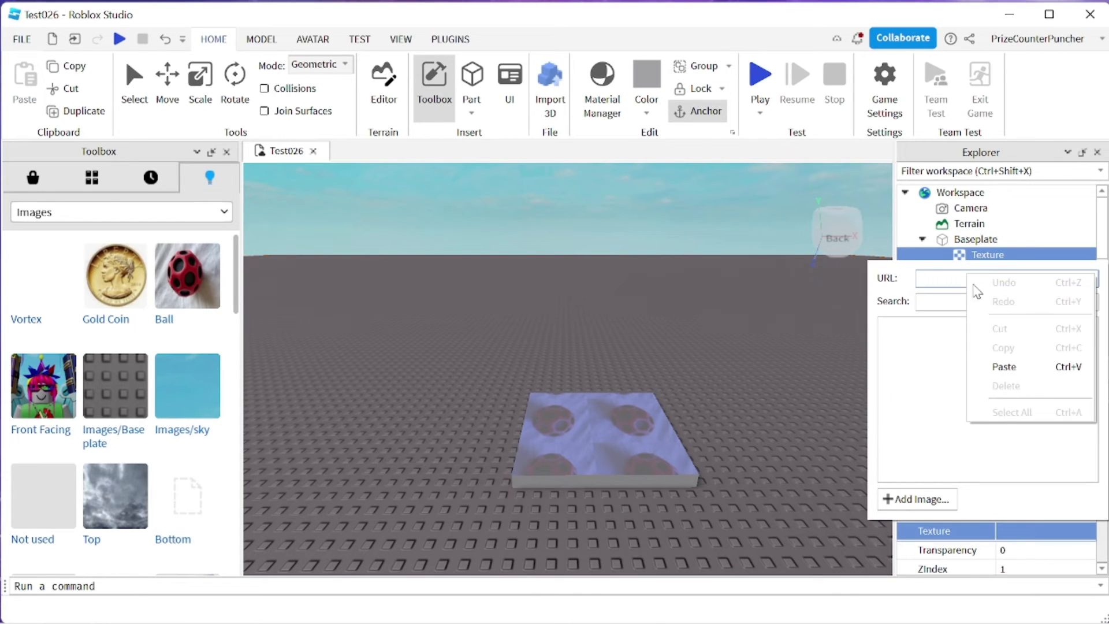
left_click(1004, 367)
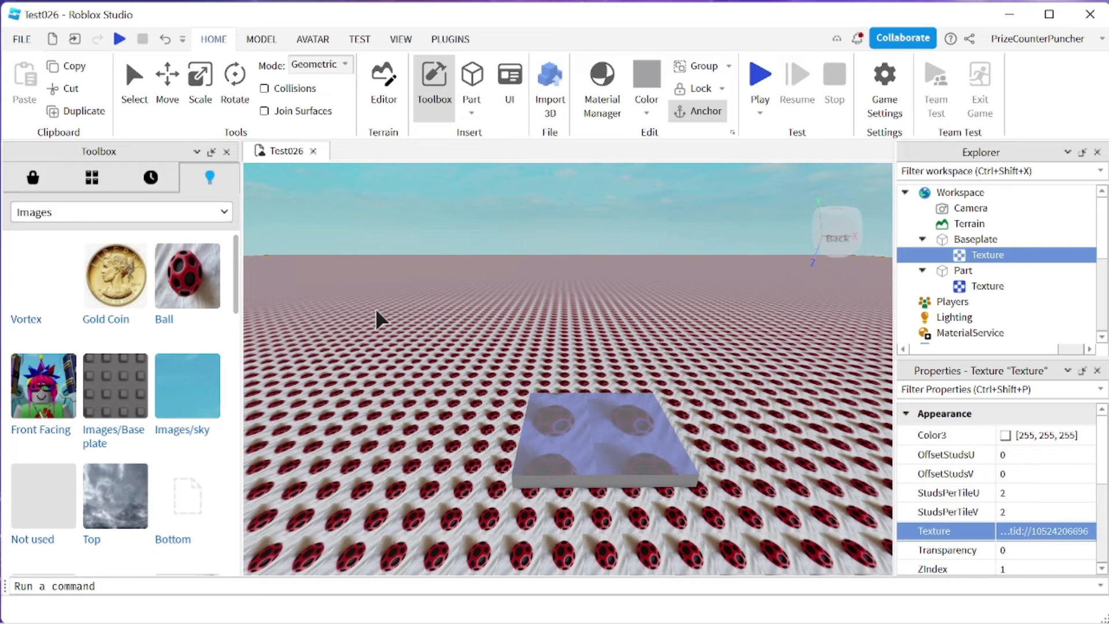
mouse_move(342, 277)
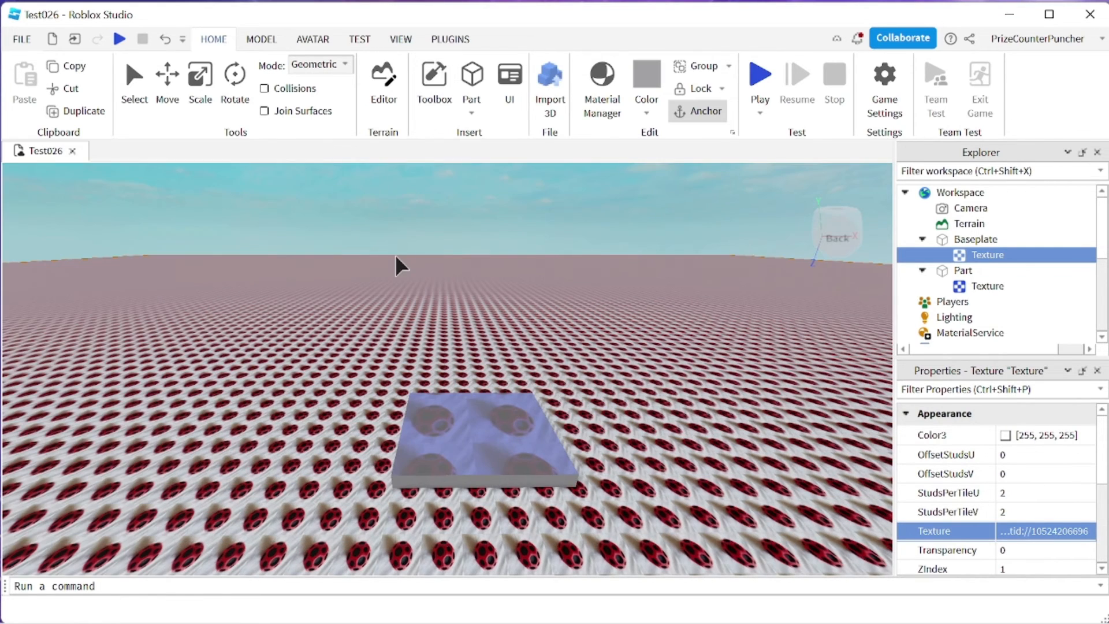
mouse_move(561, 241)
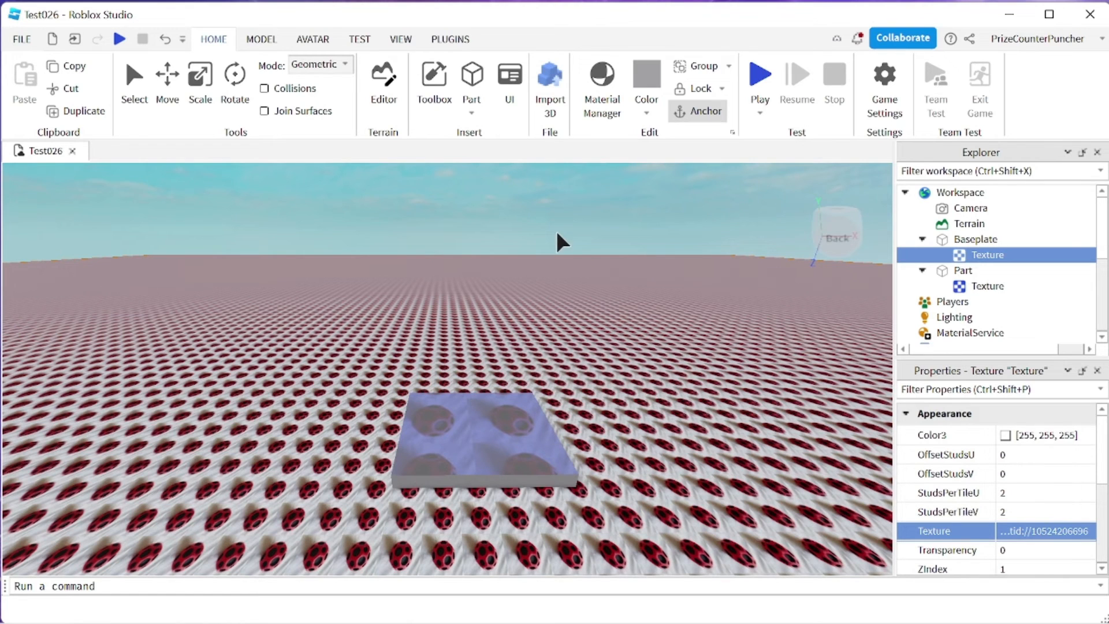
Step: Start a playtest to see the ball-textured ground in game
left_click(759, 72)
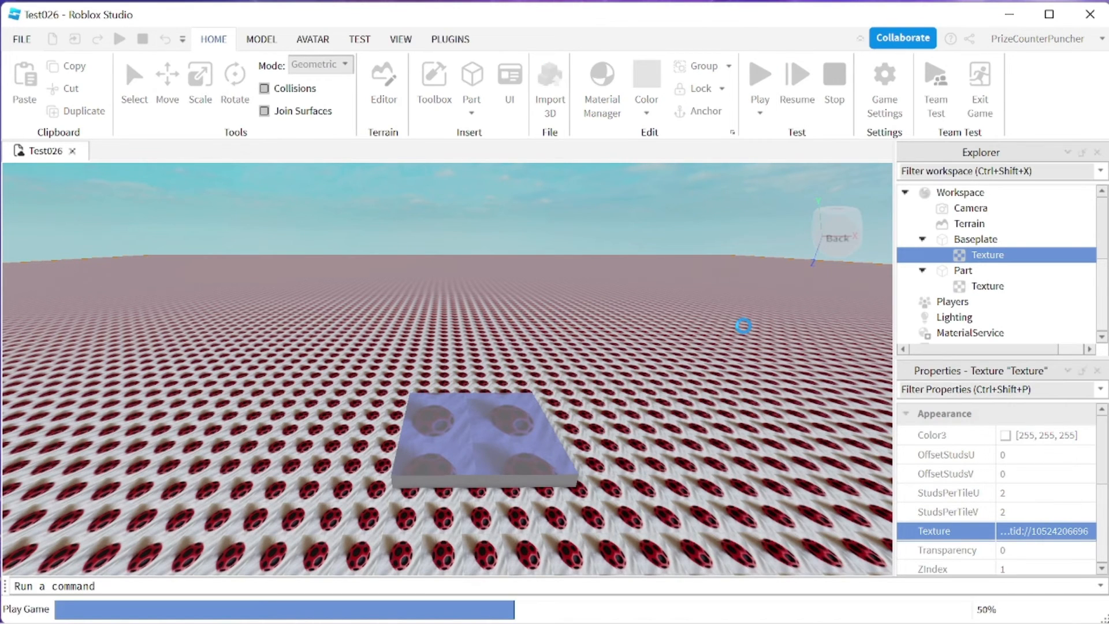
left_click(759, 74)
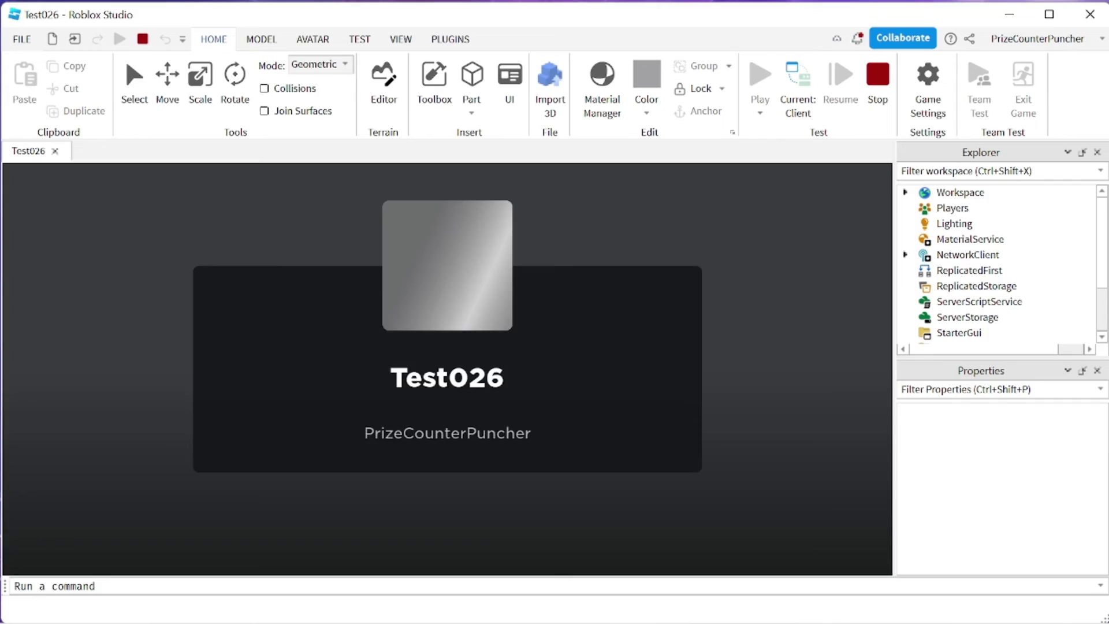
left_click(760, 73)
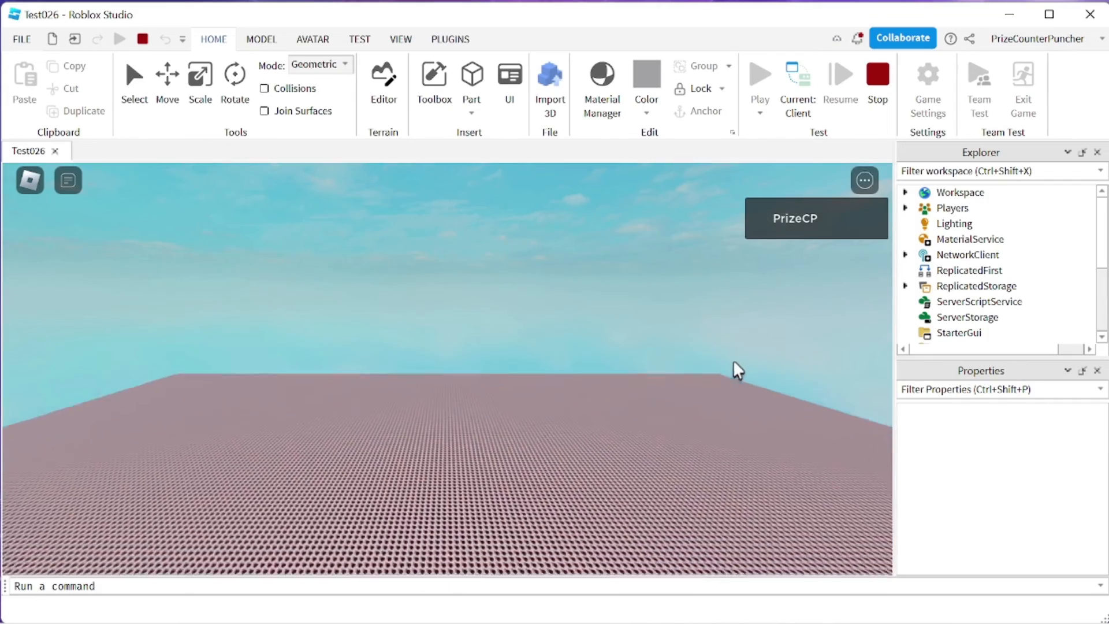